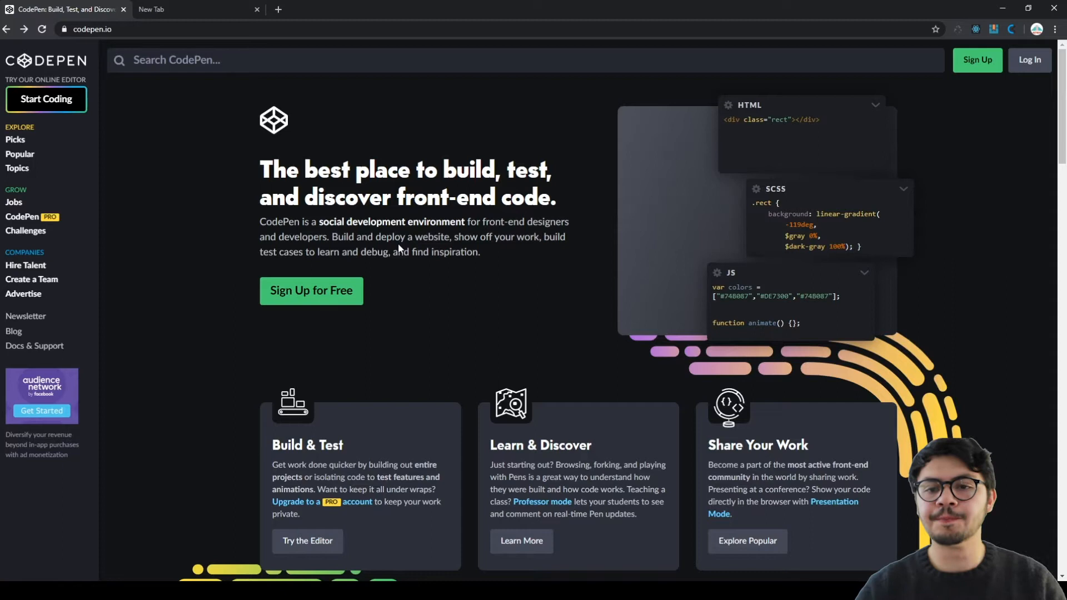
mouse_move(201, 187)
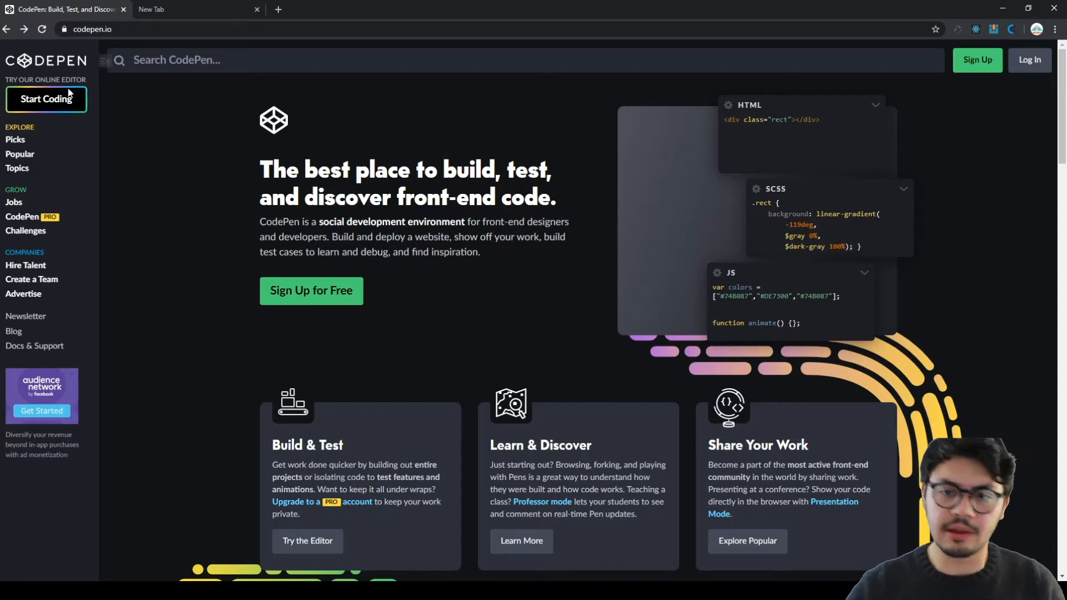
Start a new blank pen from the CodePen homepage via Start Coding.
left_click(46, 99)
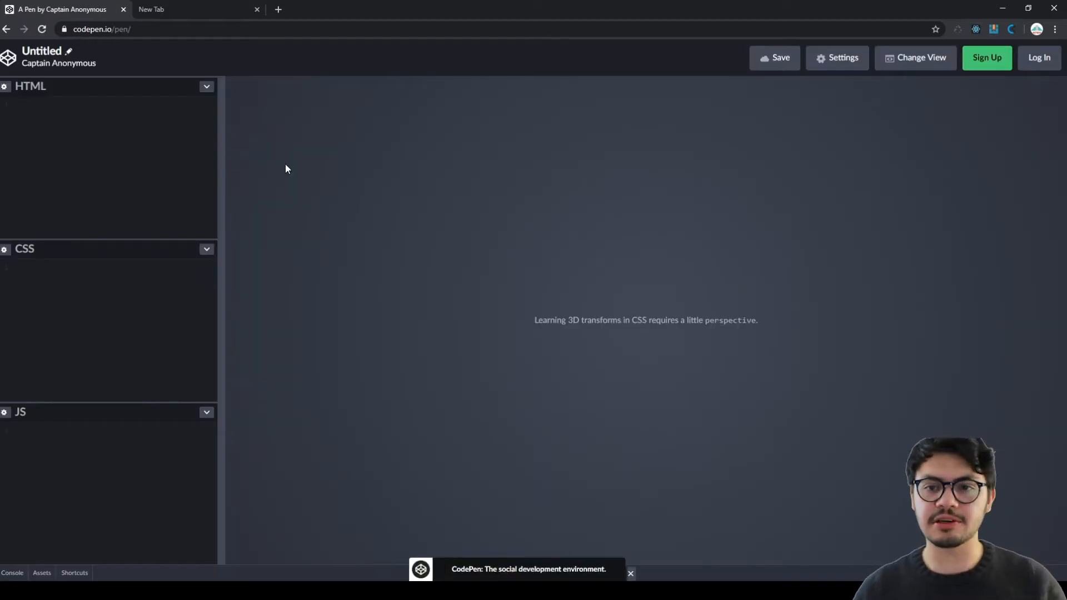
Widen the code editors against the preview and give the HTML editor most of the height.
left_click_drag(218, 224, 567, 224)
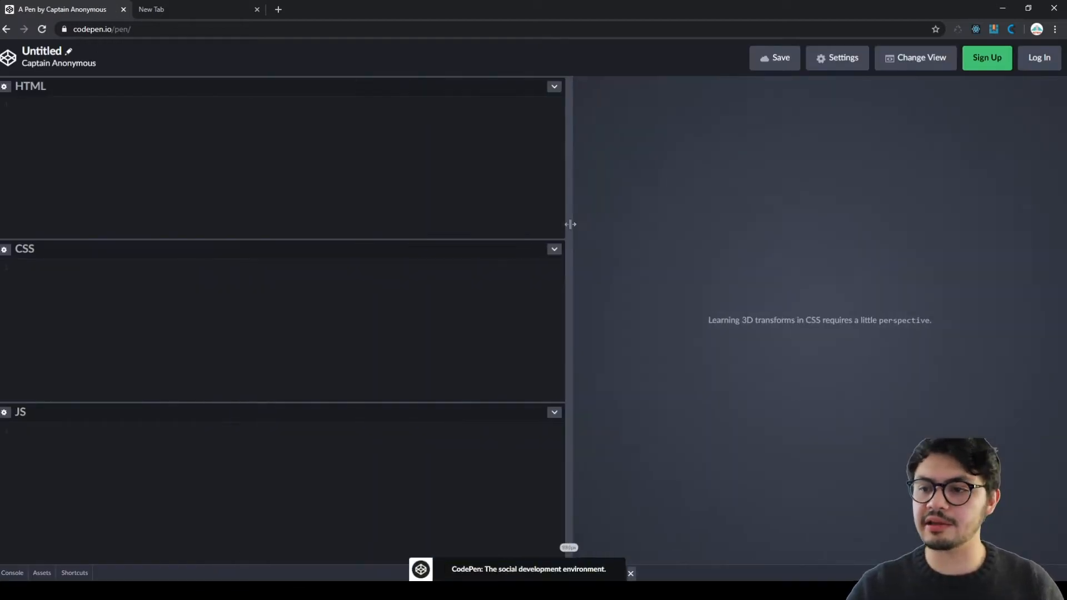
left_click_drag(568, 225, 502, 198)
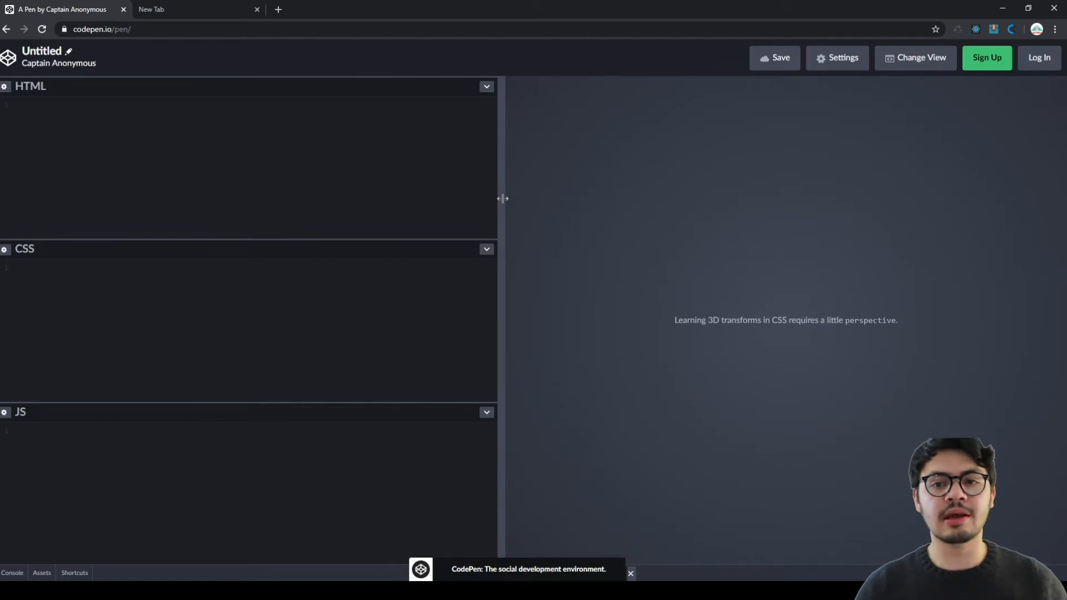
mouse_move(454, 254)
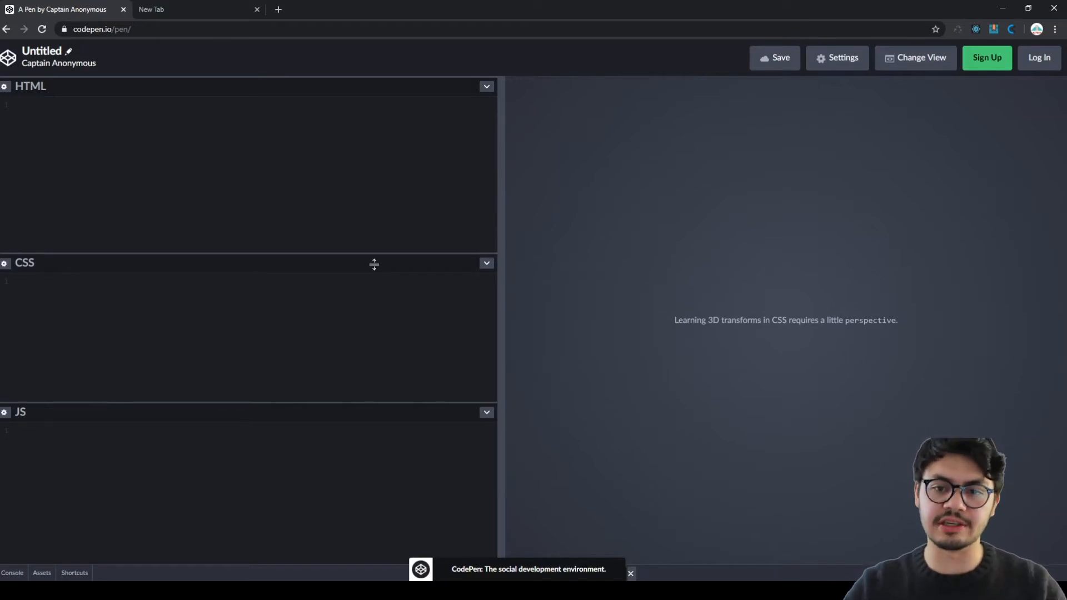
left_click_drag(373, 263, 343, 236)
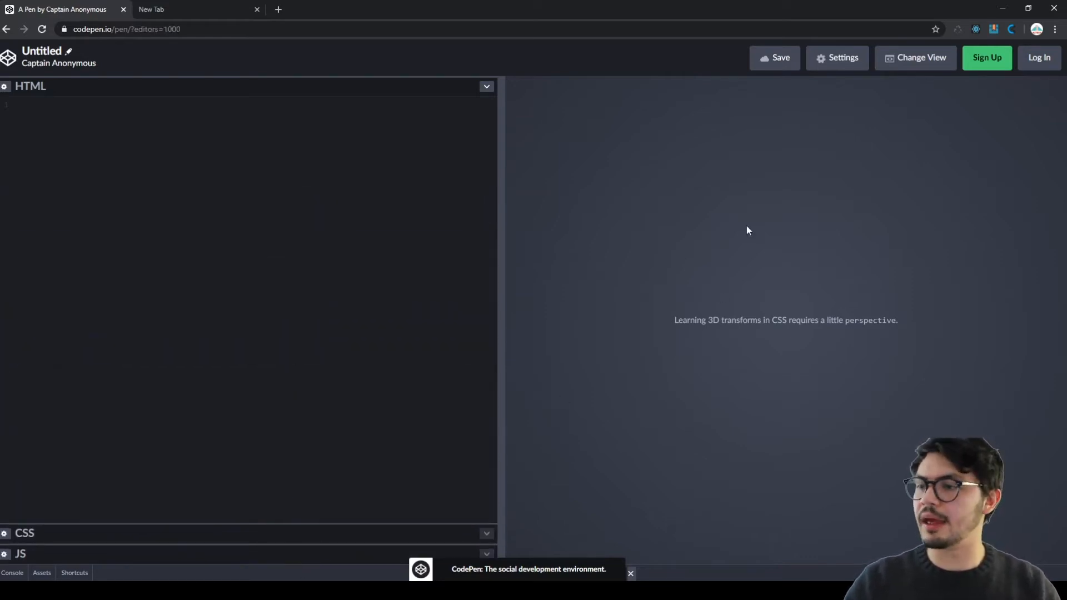
Try the editors-above-preview layout from Change View, then return to the side-by-side layout.
left_click(915, 58)
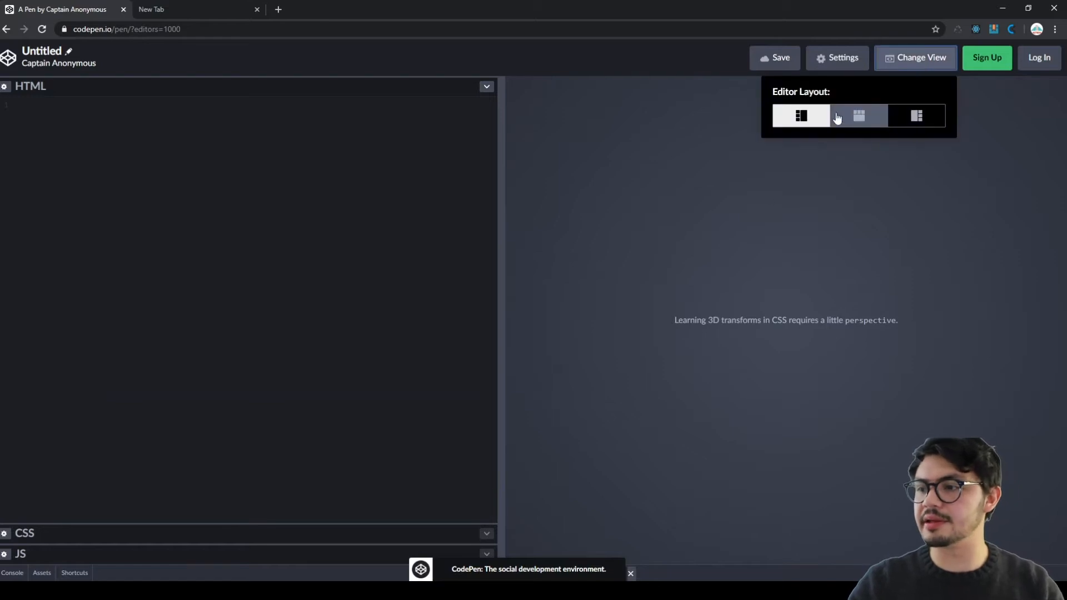
left_click(801, 116)
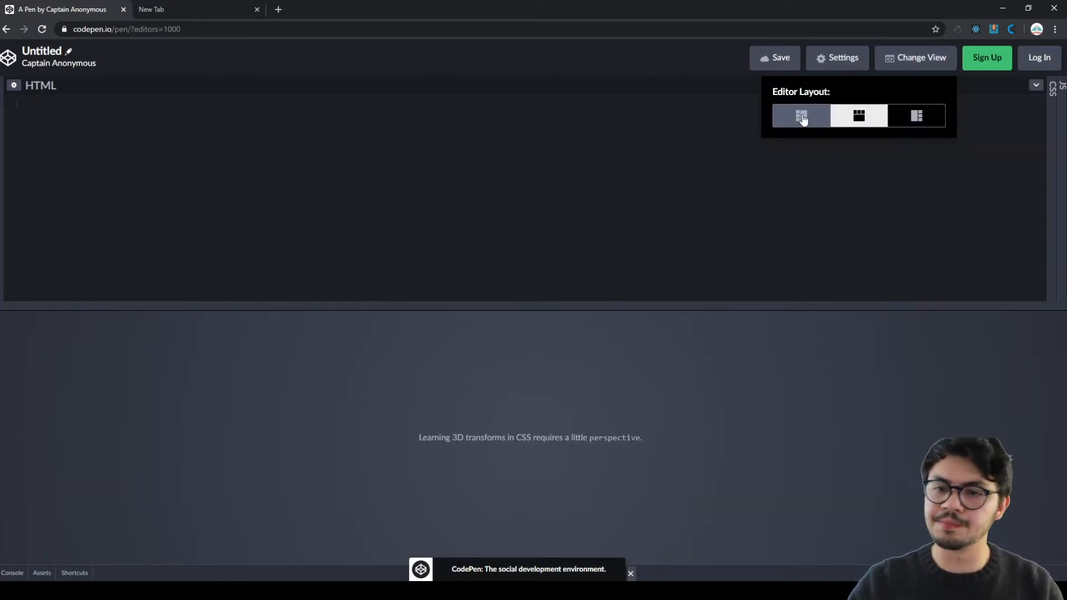
left_click(801, 116)
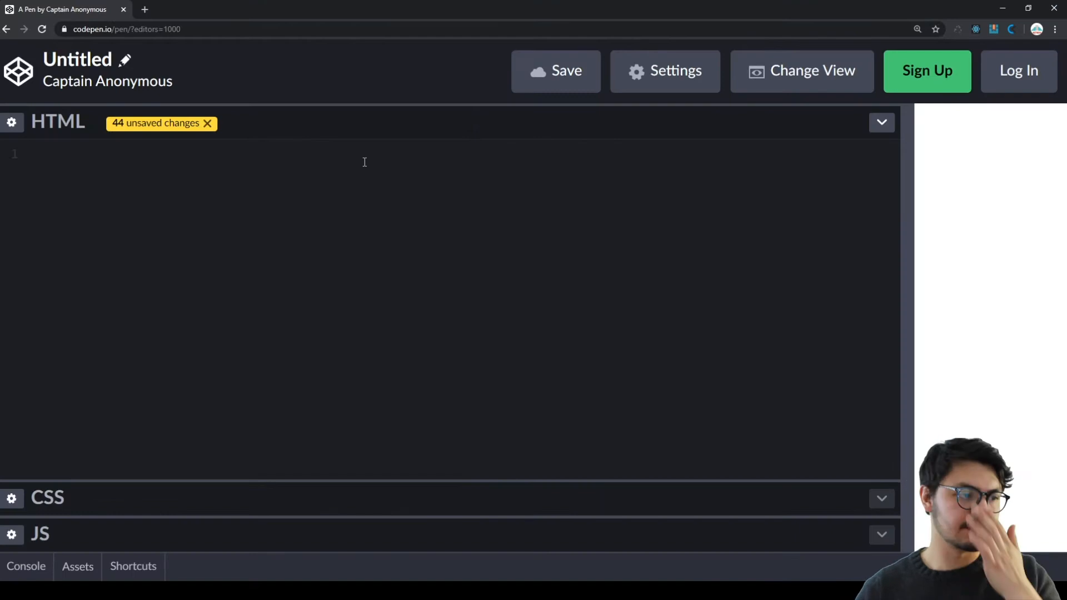
Type single symbols !, ., ?, < and ¡HOLA! into the HTML editor, watching the preview update.
left_click(37, 153)
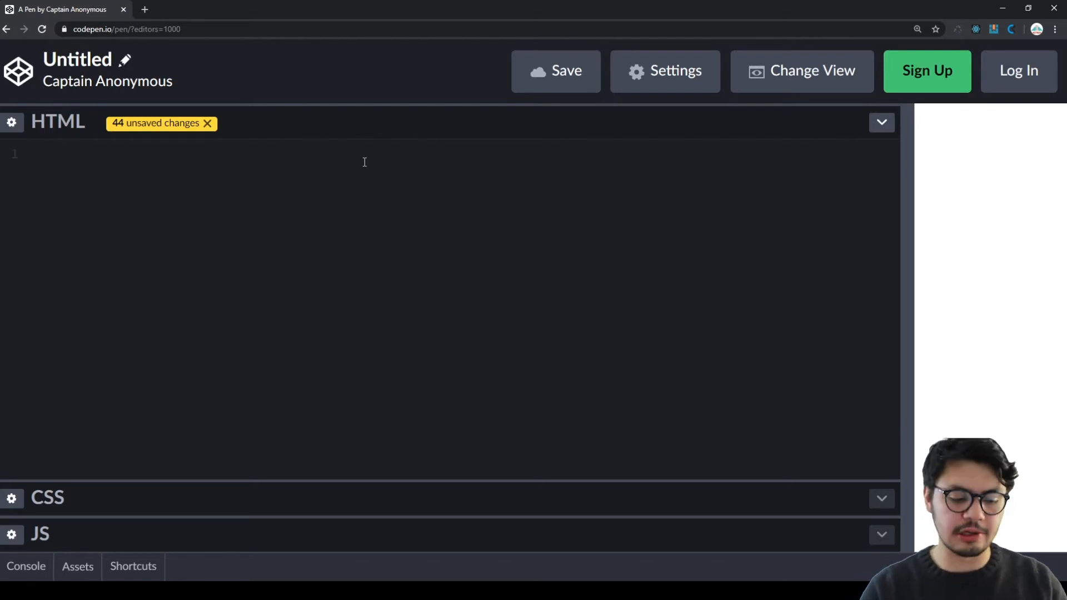
type("!")
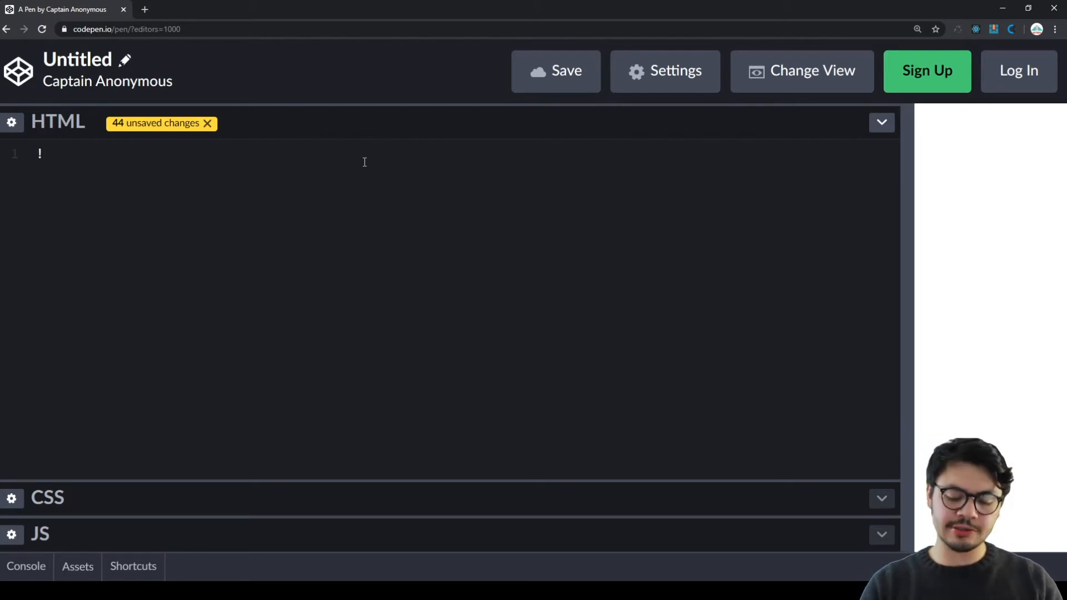
type(".")
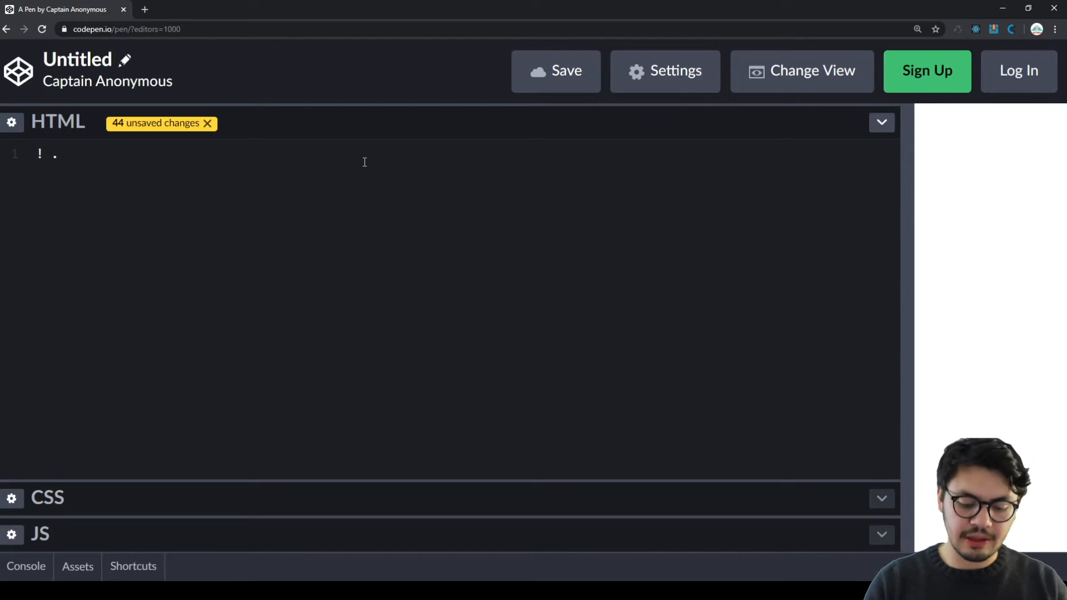
type("?")
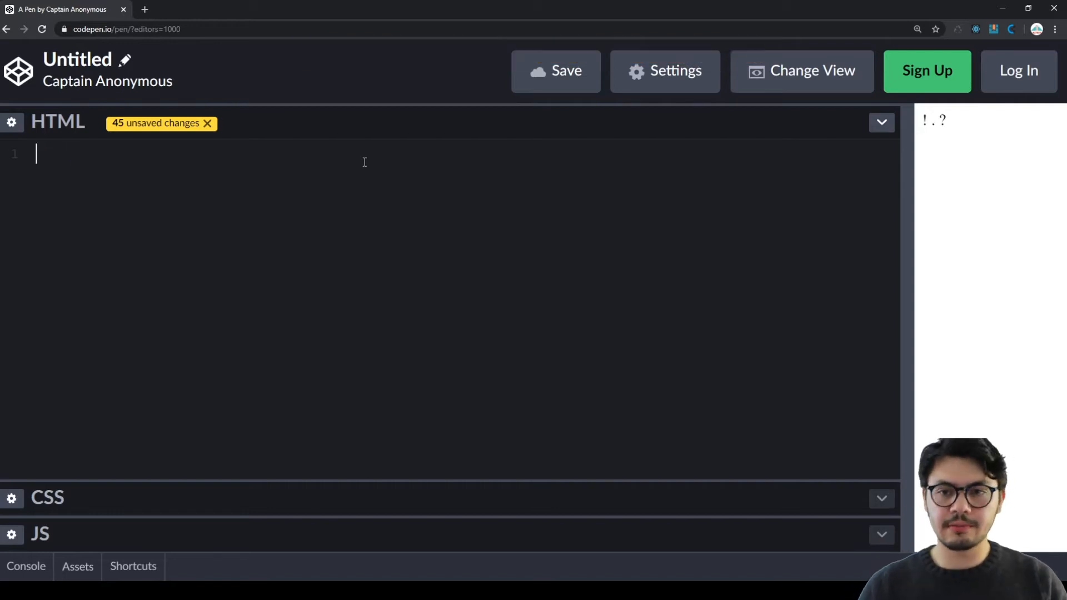
type("<")
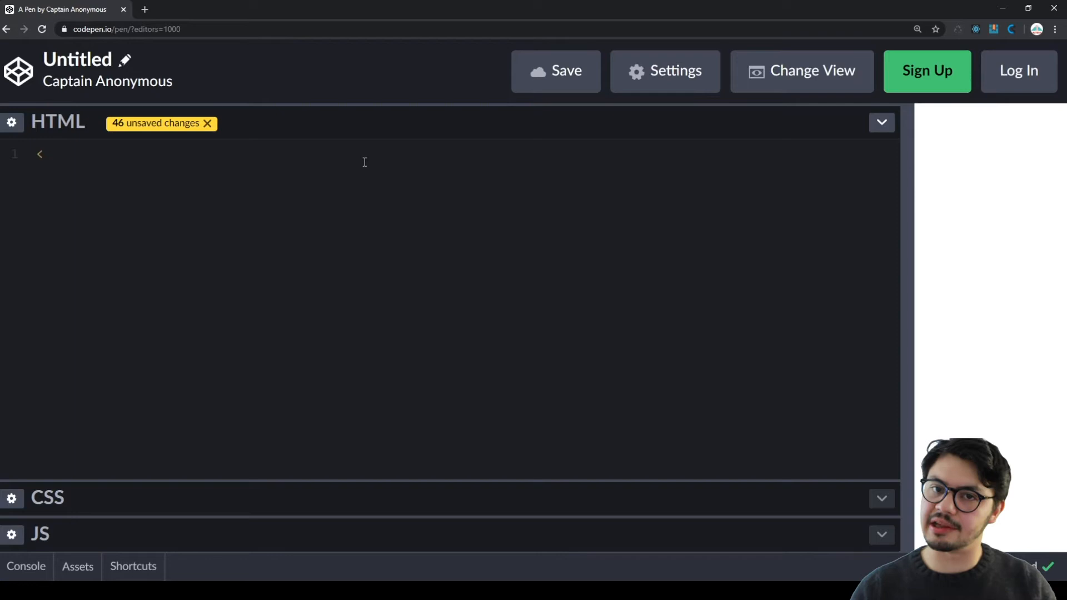
type("<")
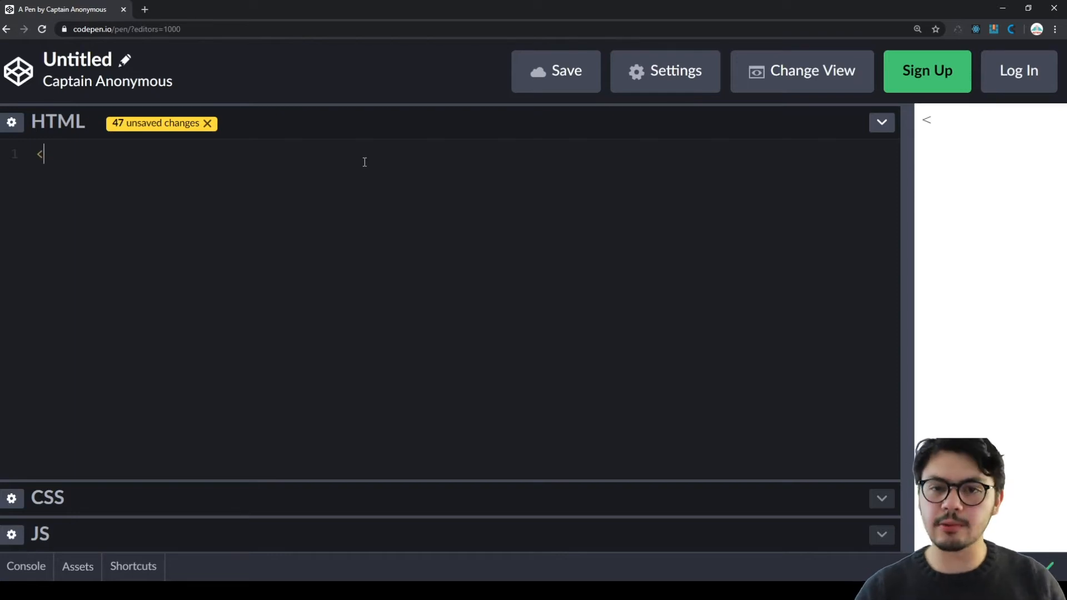
type("¡HOLA!")
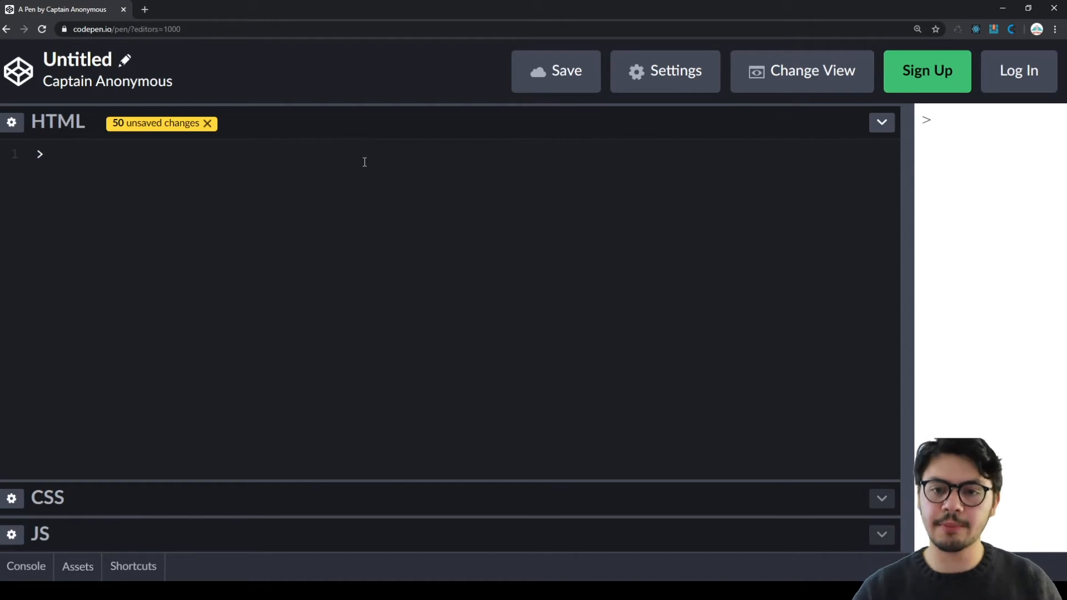
Type <, / and an experimental <x> </x> tag pair into the HTML, which renders nothing.
type("<")
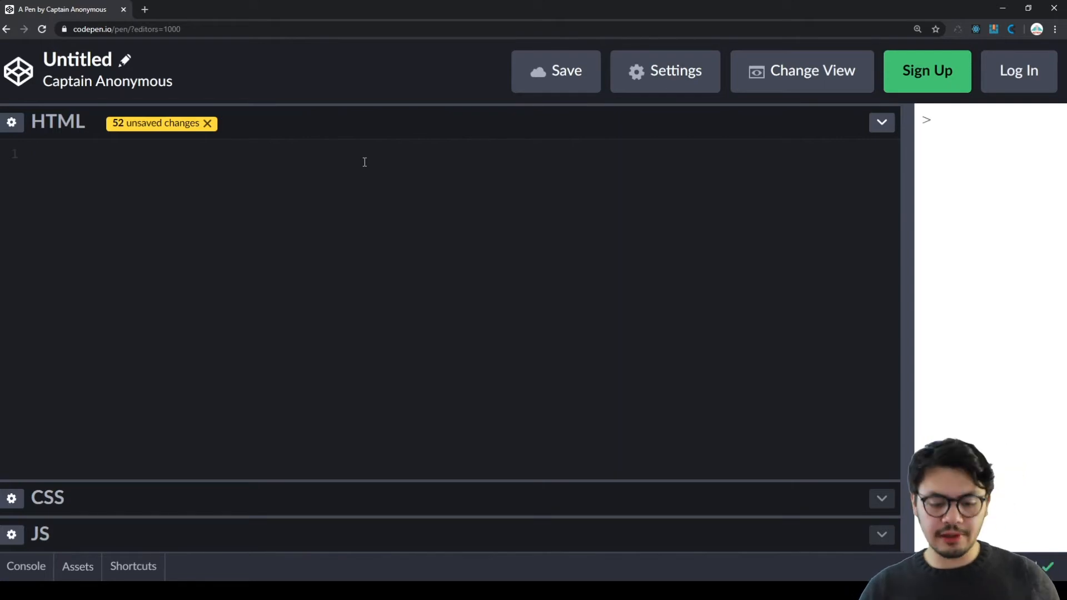
type("/")
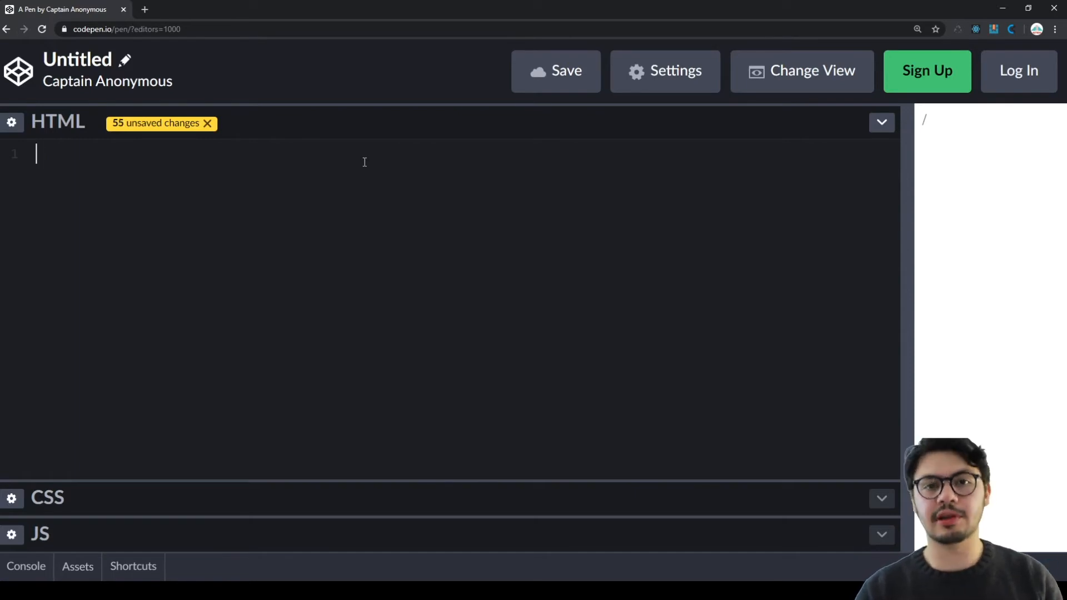
type("<")
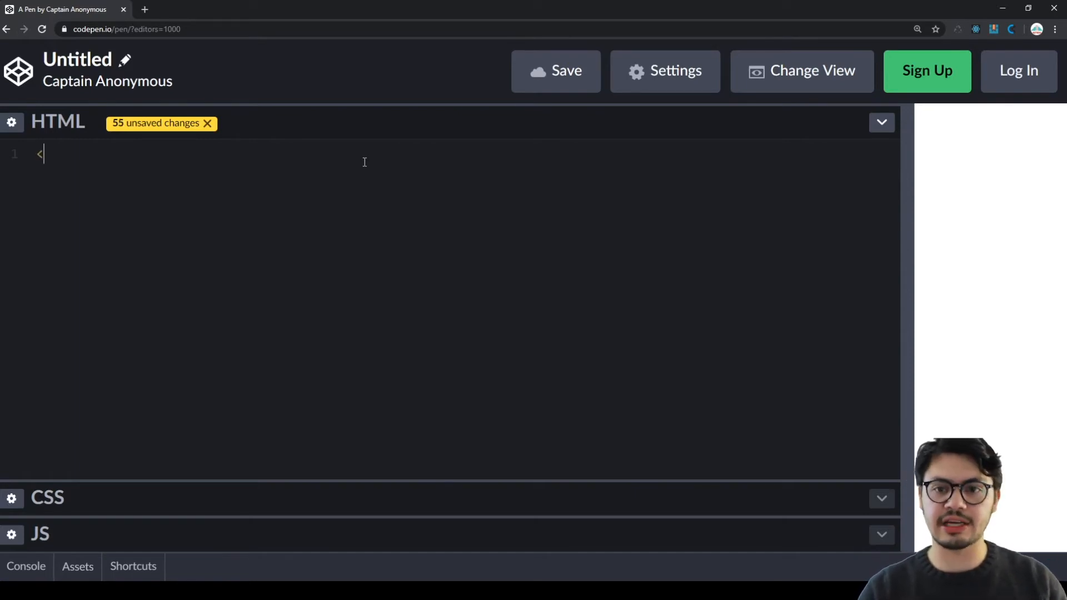
type("x>")
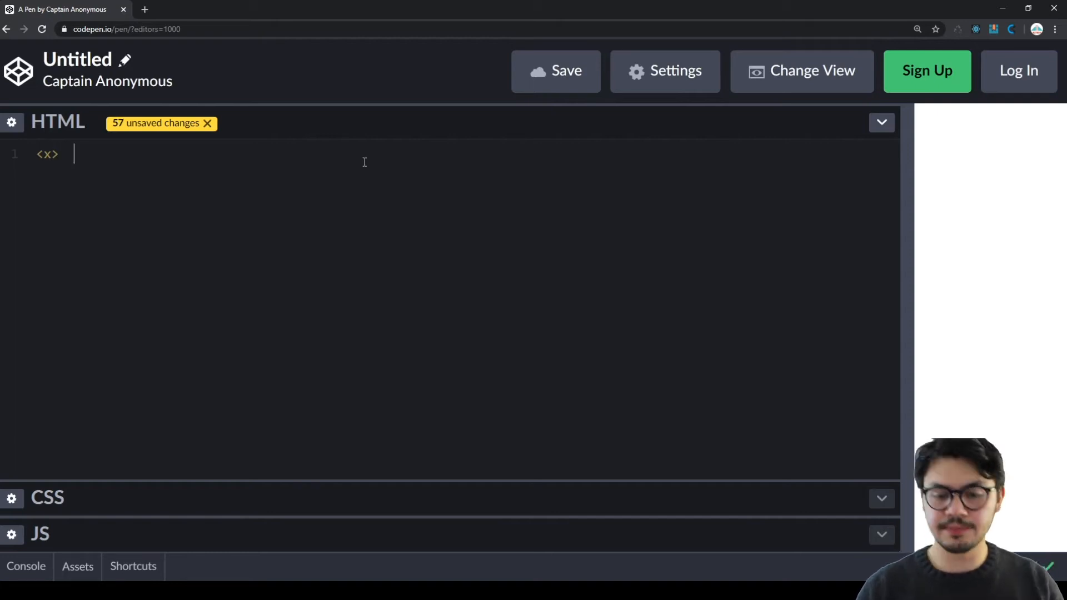
type("</")
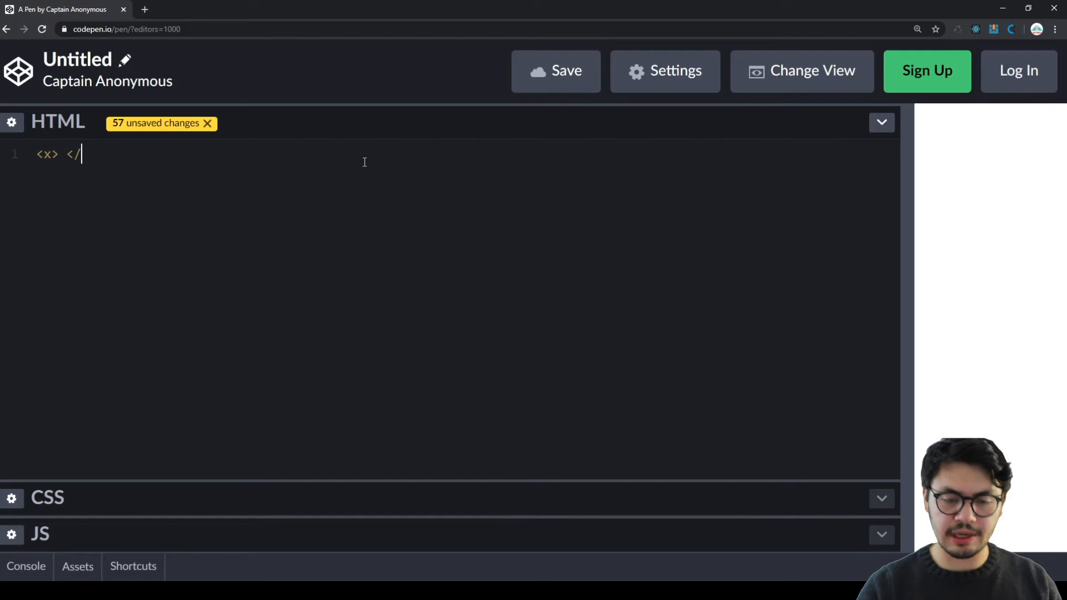
type("x>")
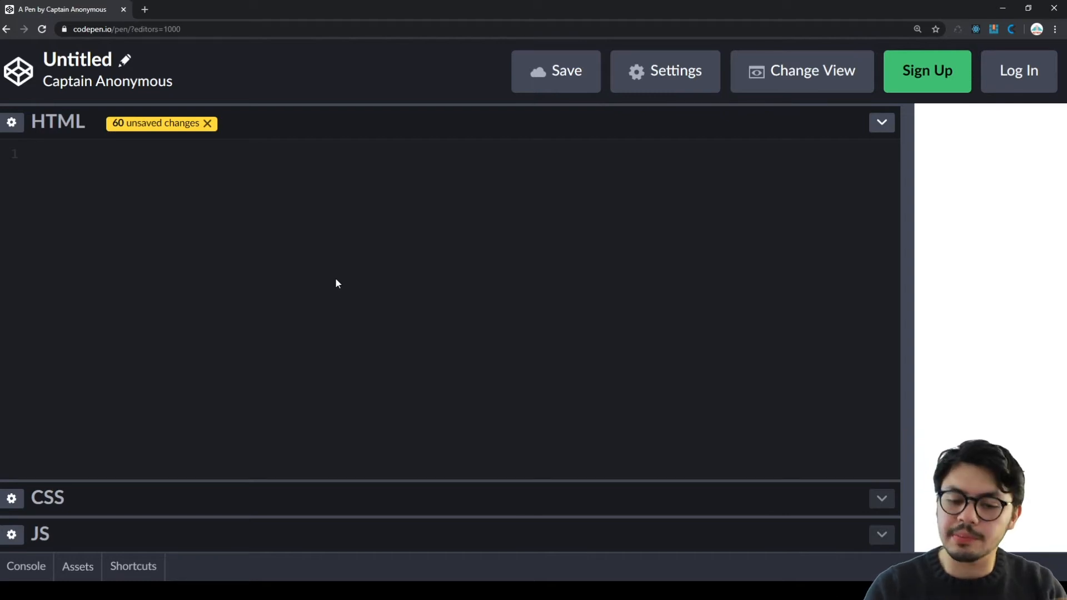
Type the sentence about the peaceful world, swapping its ending period for ! then ?
type("The world was")
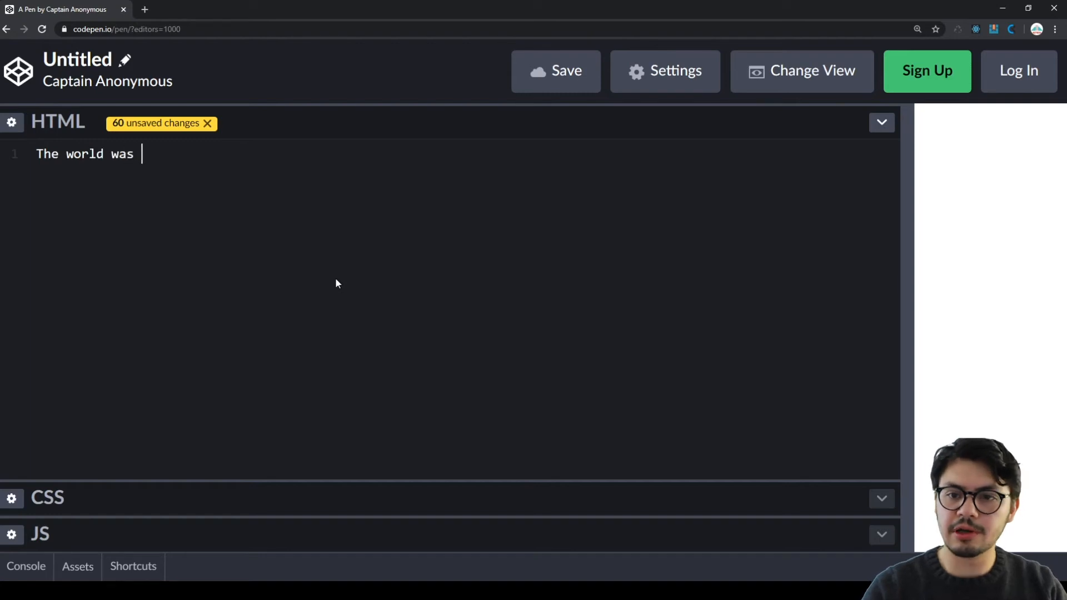
type("pea")
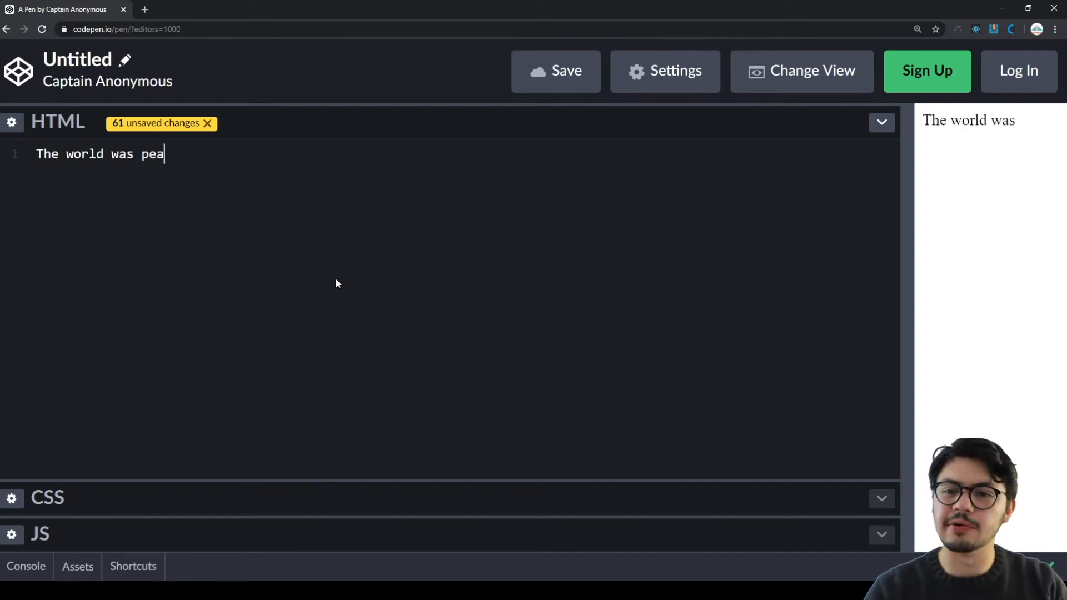
type("cefule")
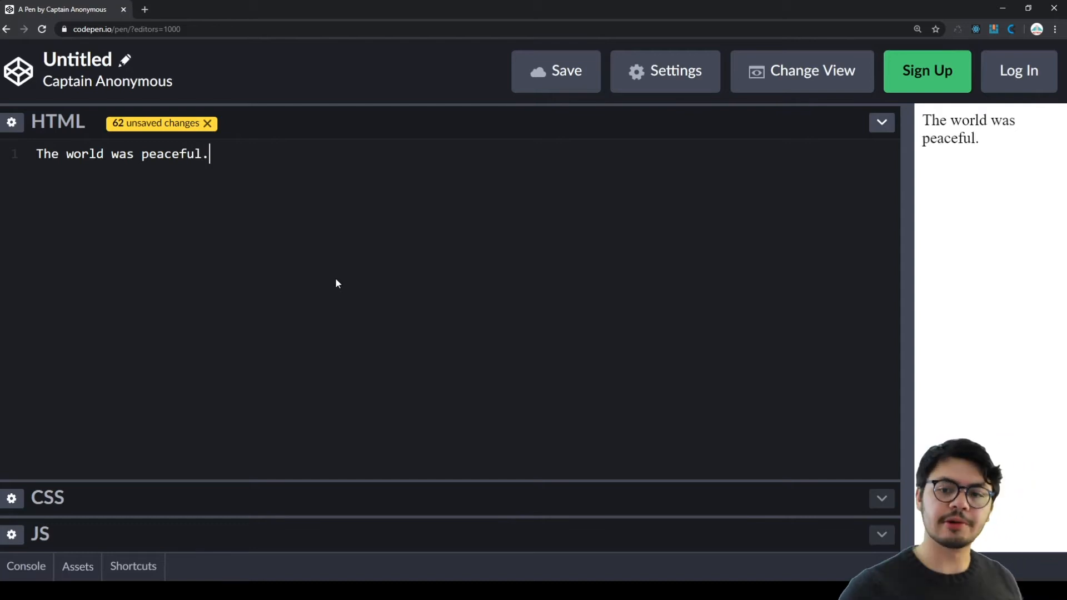
key("Backspace")
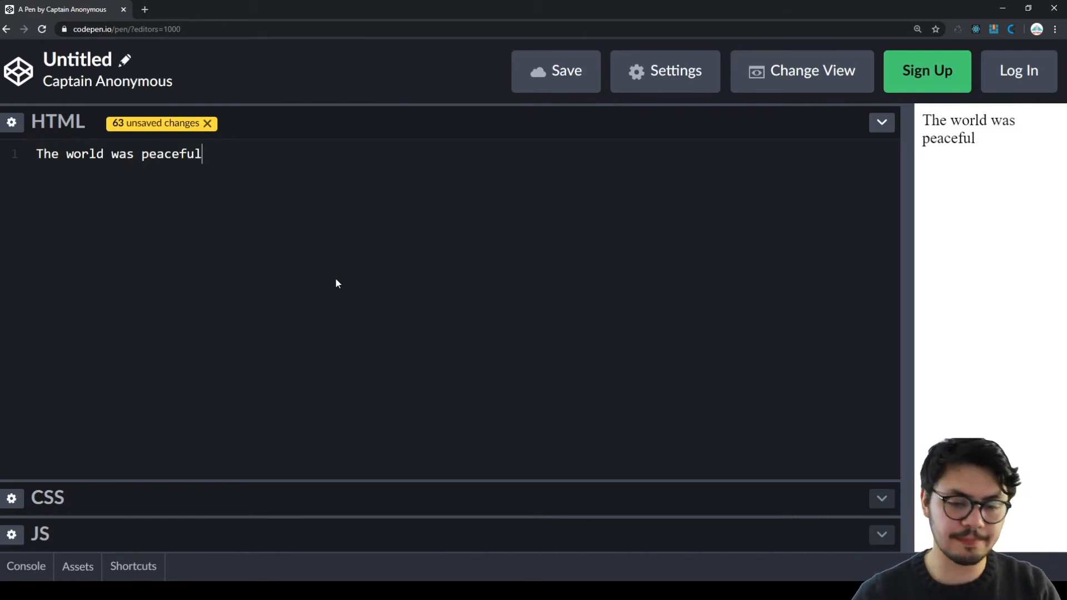
type("!")
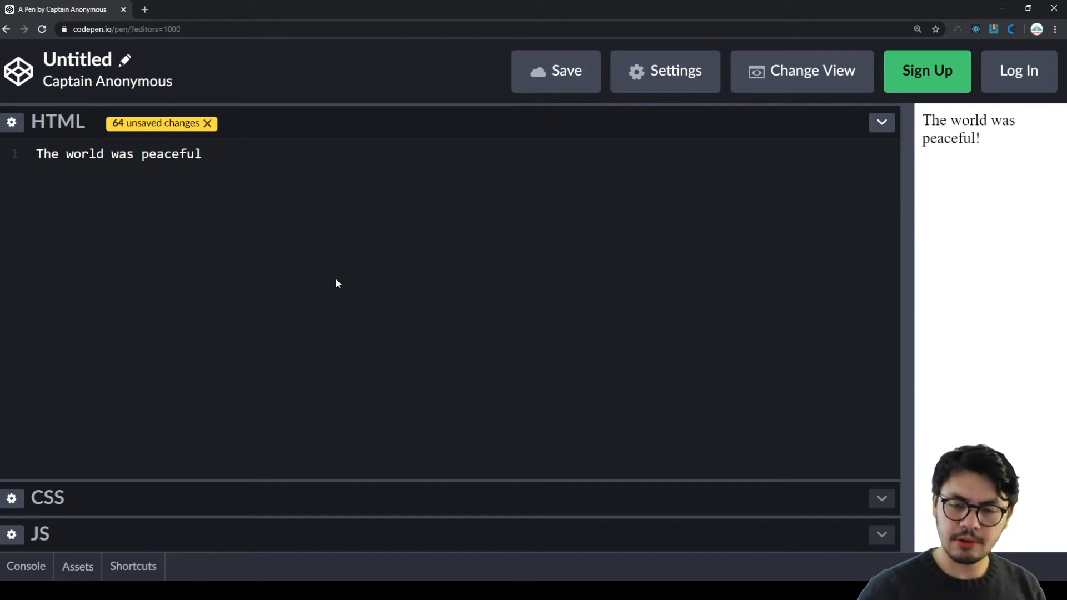
type("?")
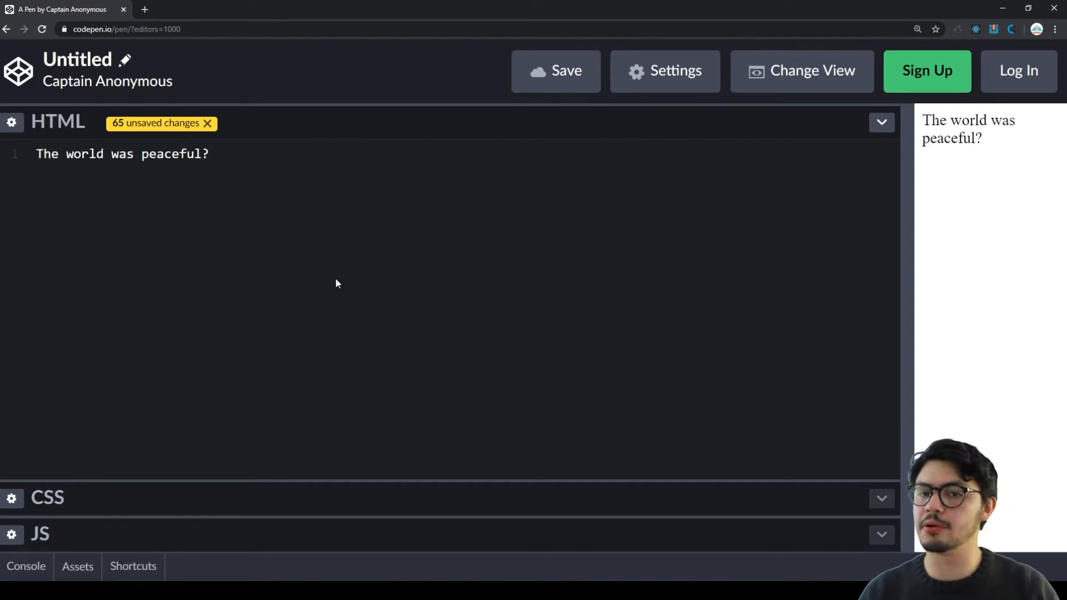
Toggle the trailing question mark, then clear all the text from the HTML panel.
left_click(211, 154)
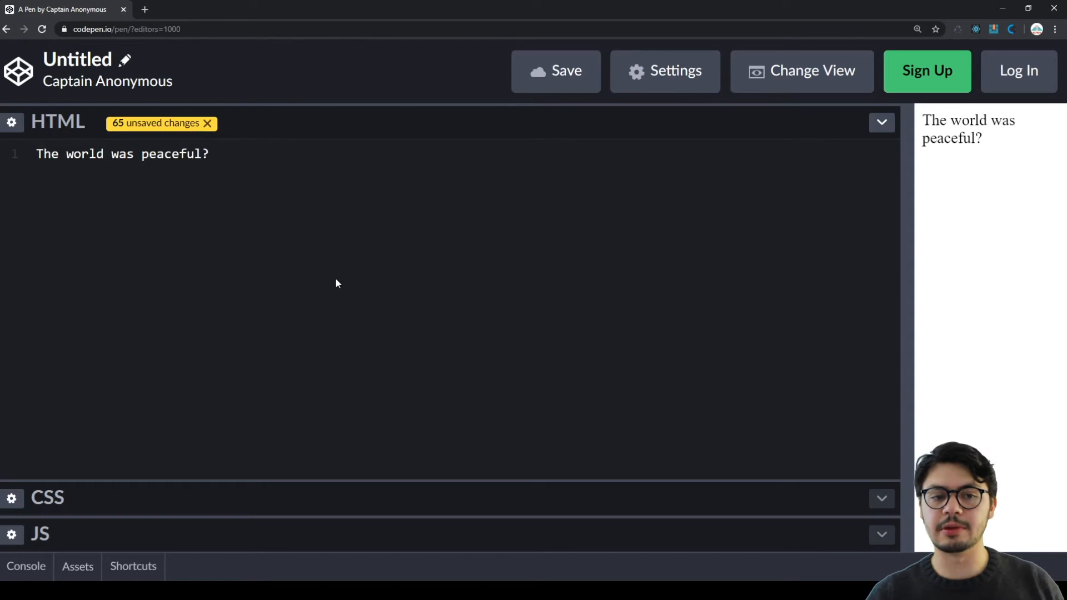
left_click(55, 154)
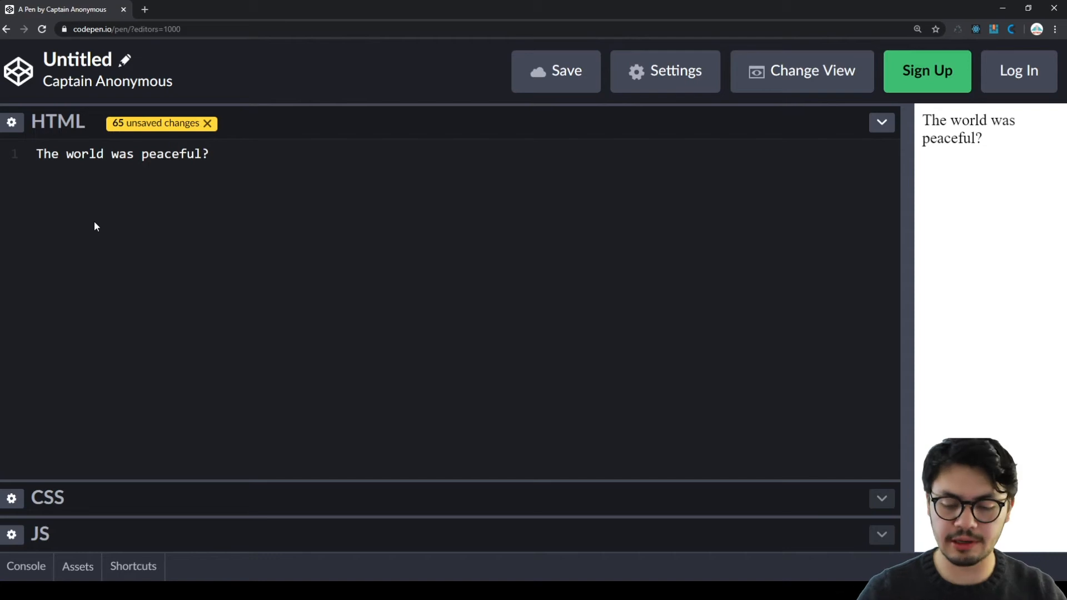
left_click(59, 154)
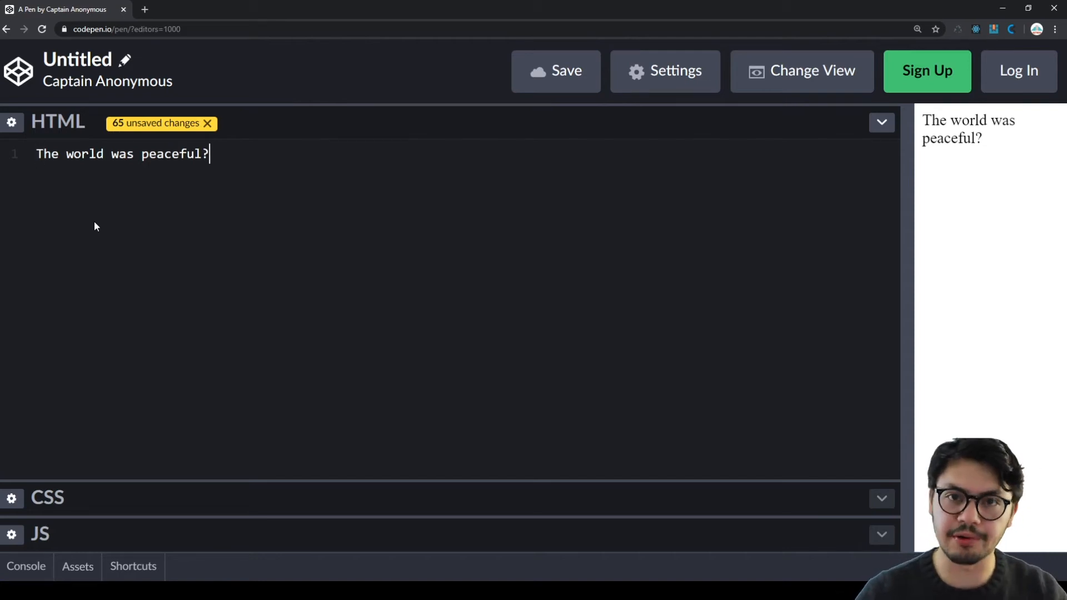
key("Backspace")
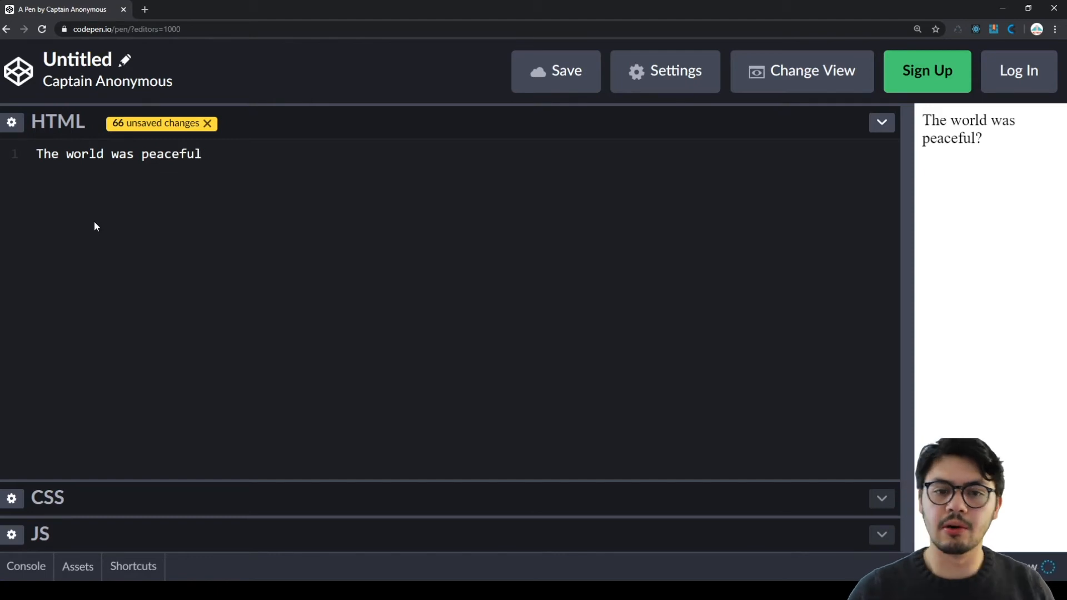
type("?")
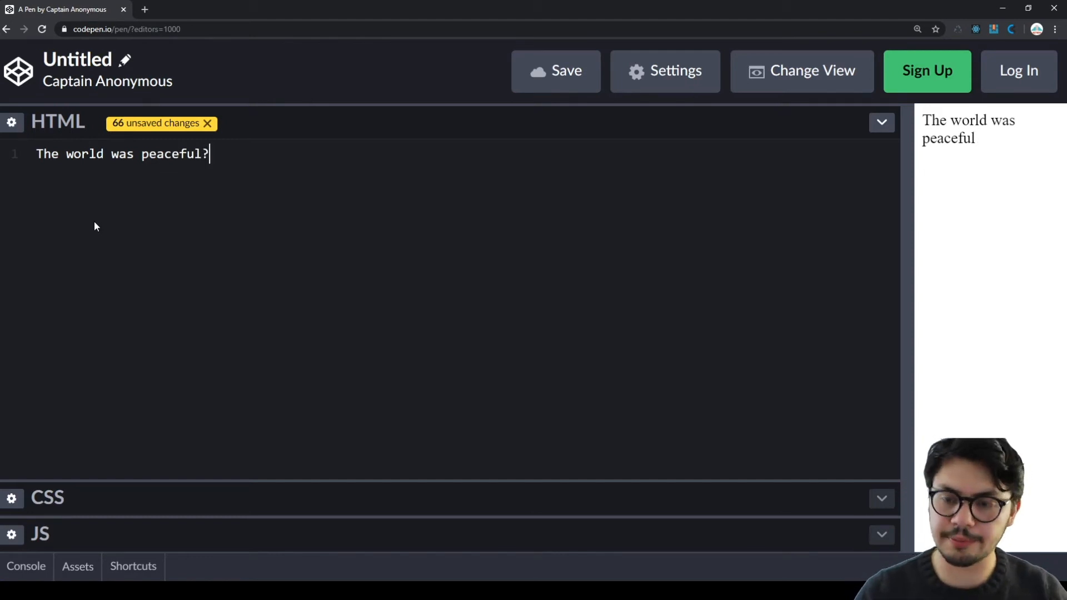
key("Backspace")
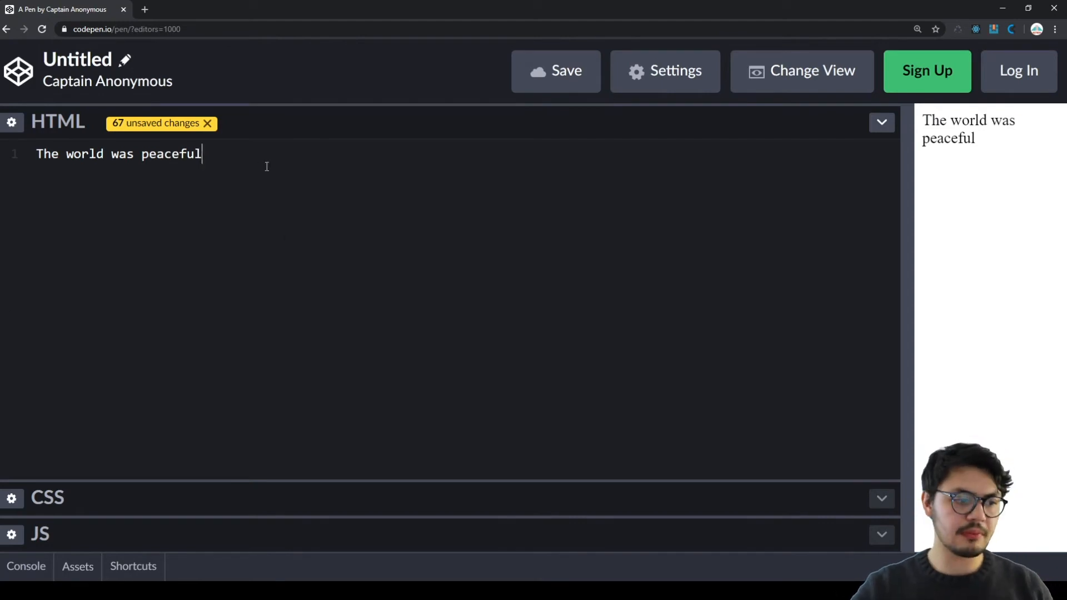
key("Backspace")
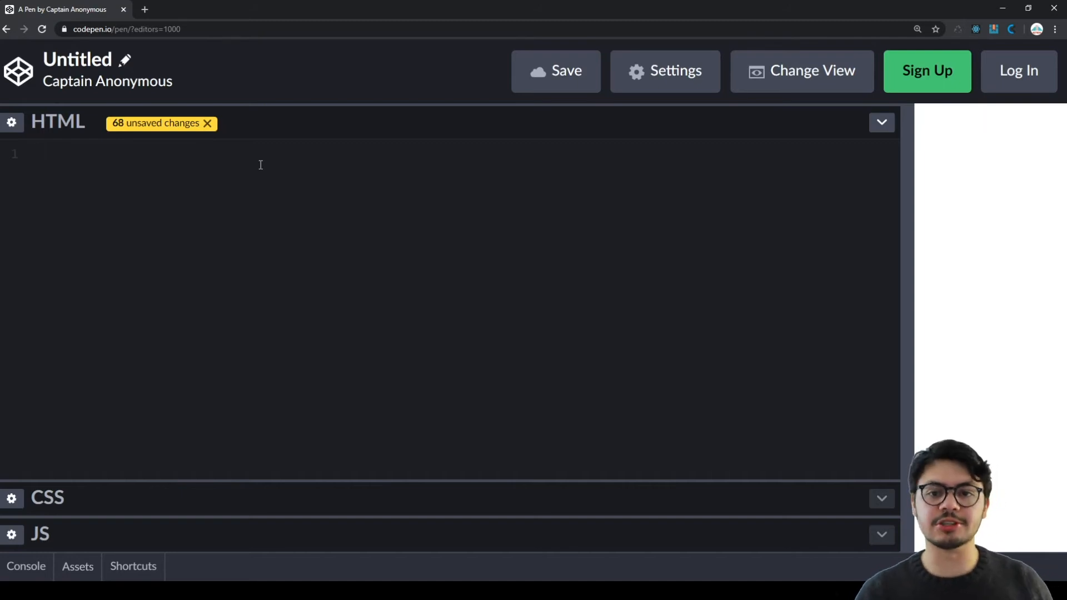
left_click(37, 154)
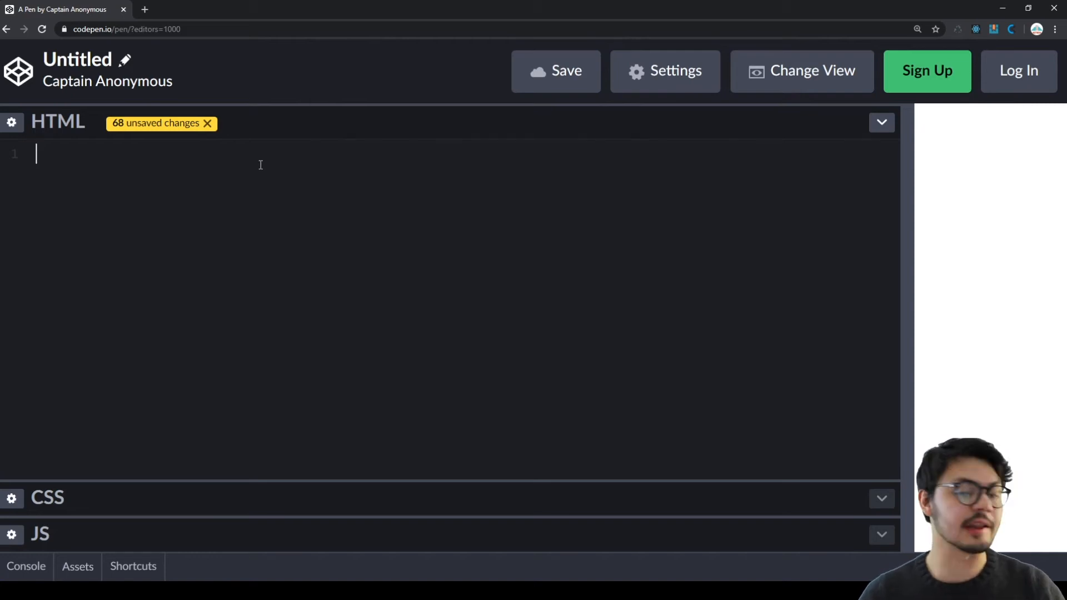
type("<")
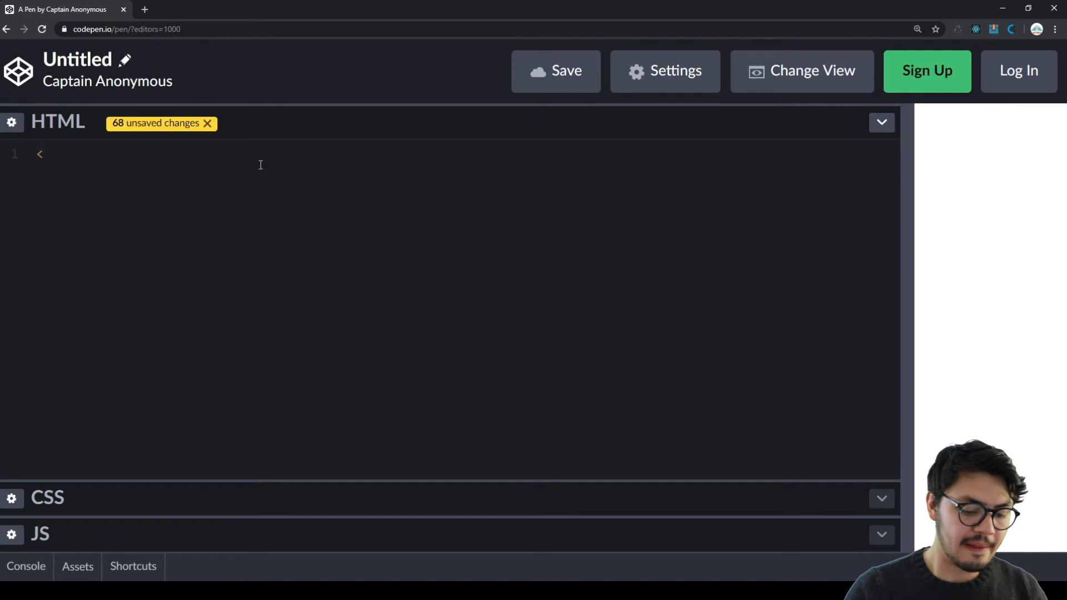
type("<")
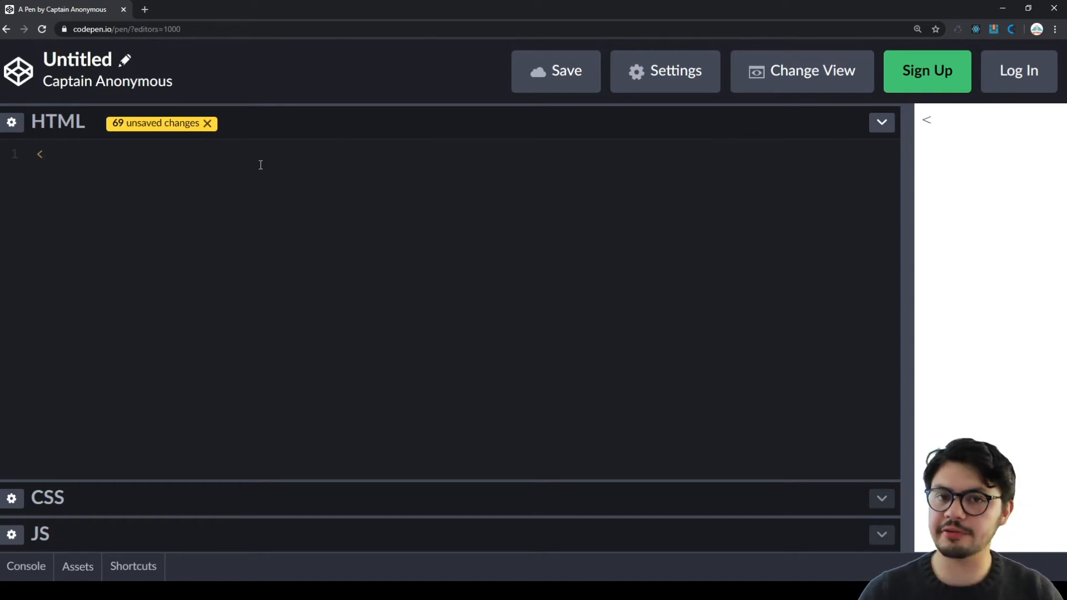
left_click(55, 154)
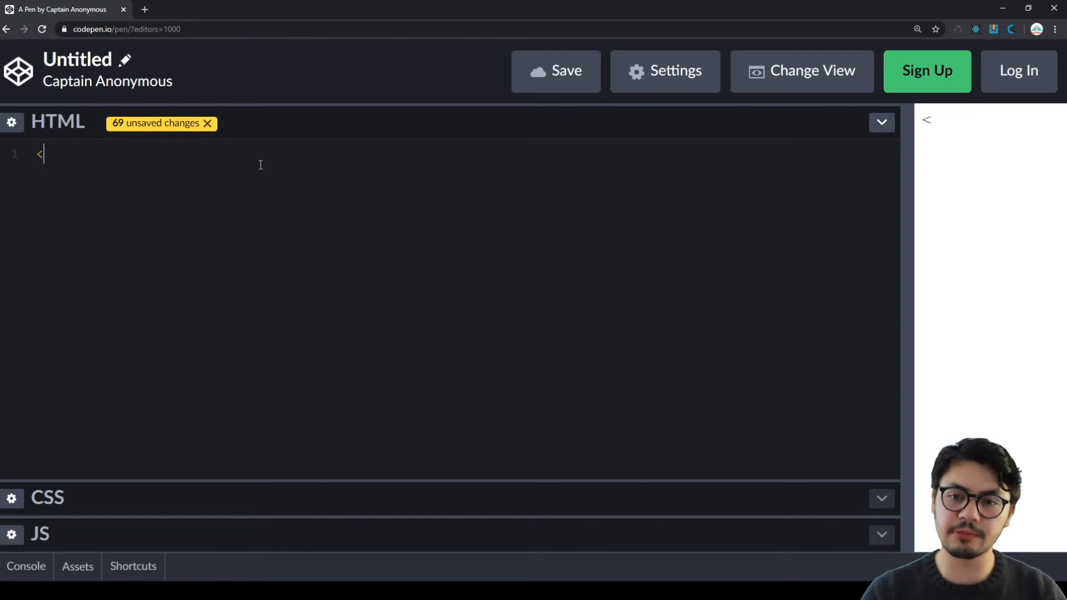
type("p")
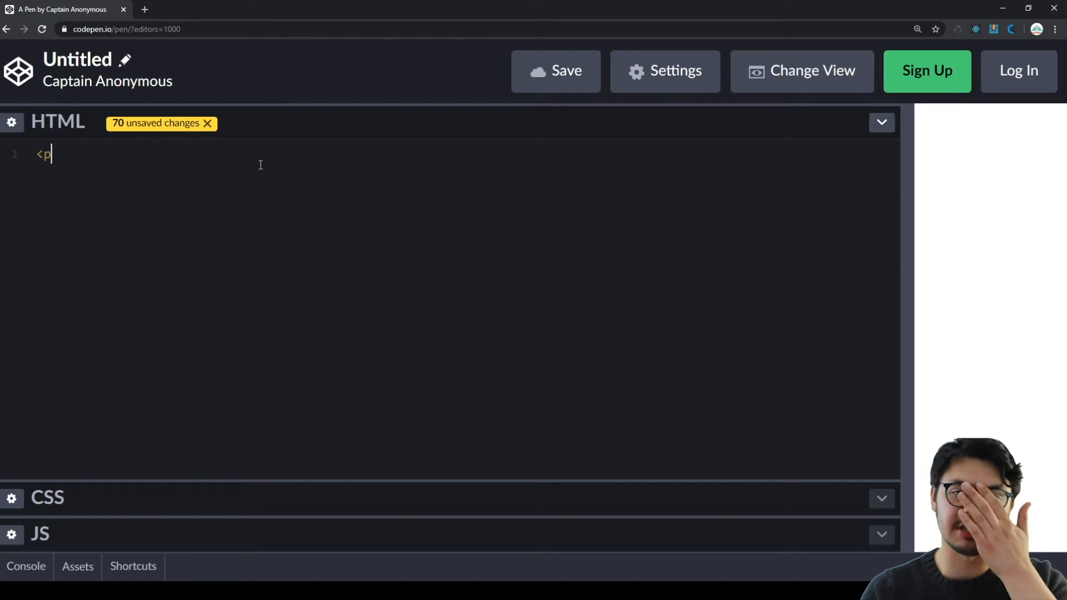
type(">")
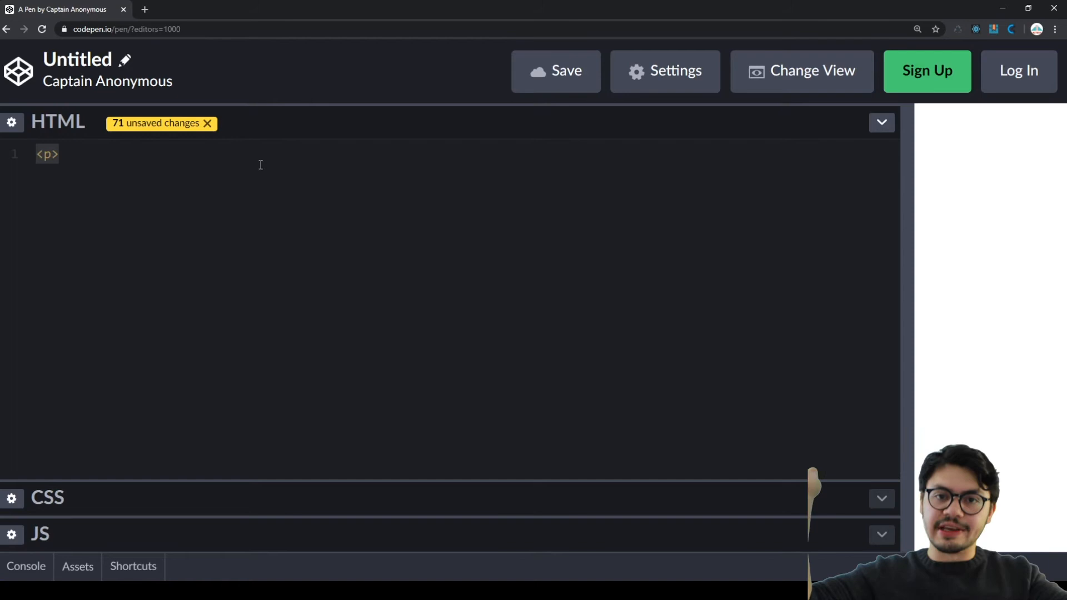
key("Backspace")
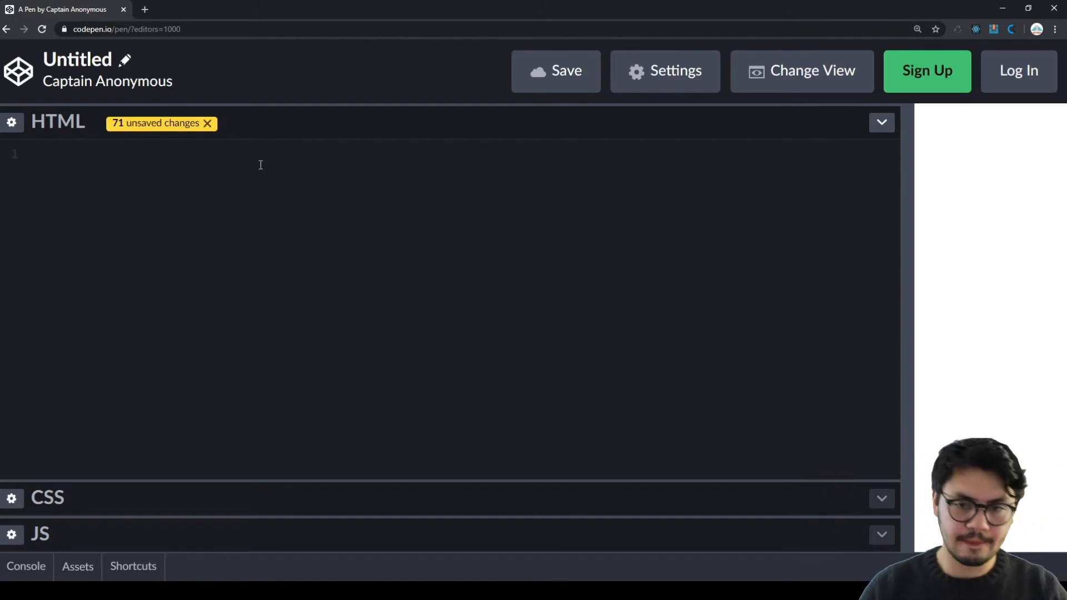
Type <p> I like to code and begin its closing tag with <.
type("<p>")
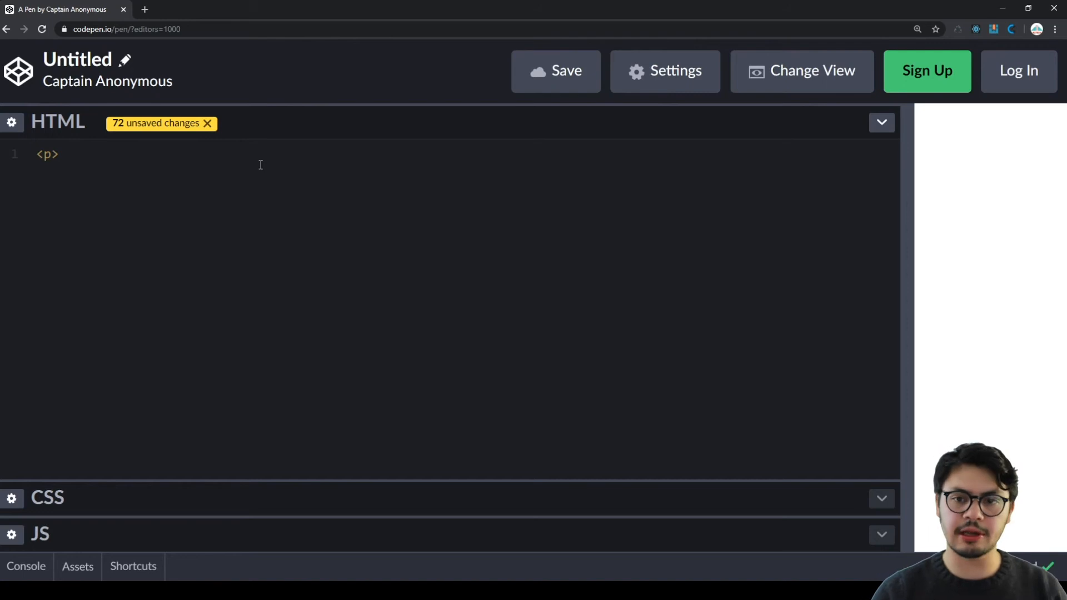
type("I l")
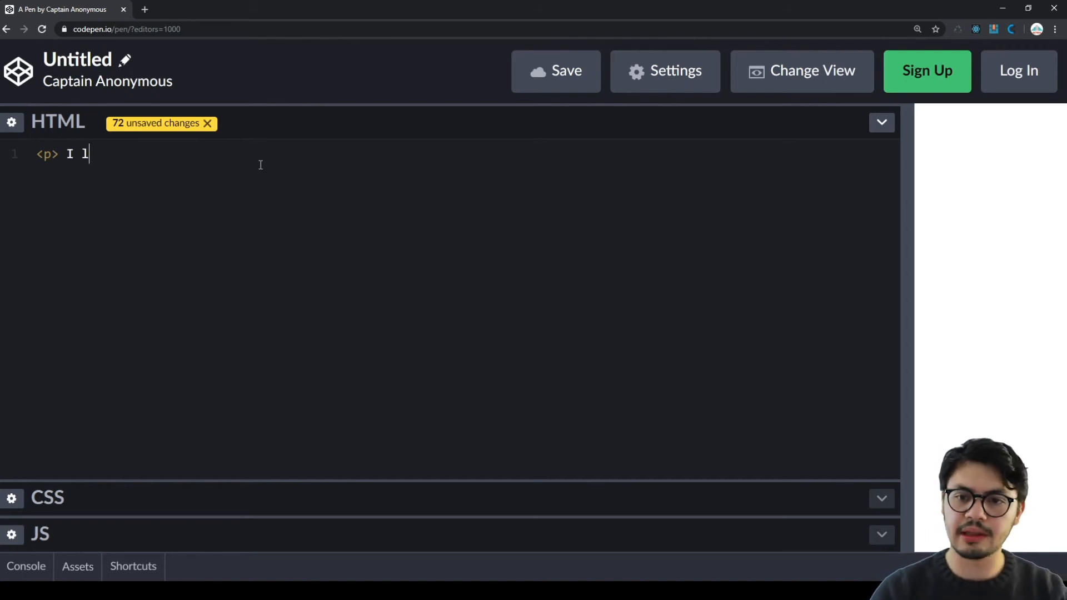
type("ike to code")
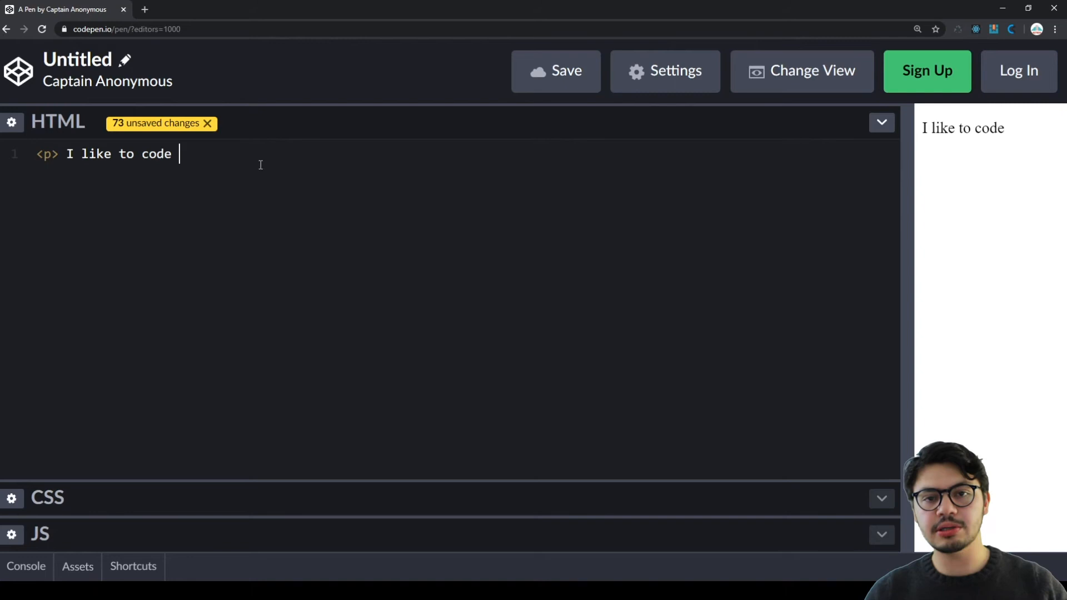
type("!")
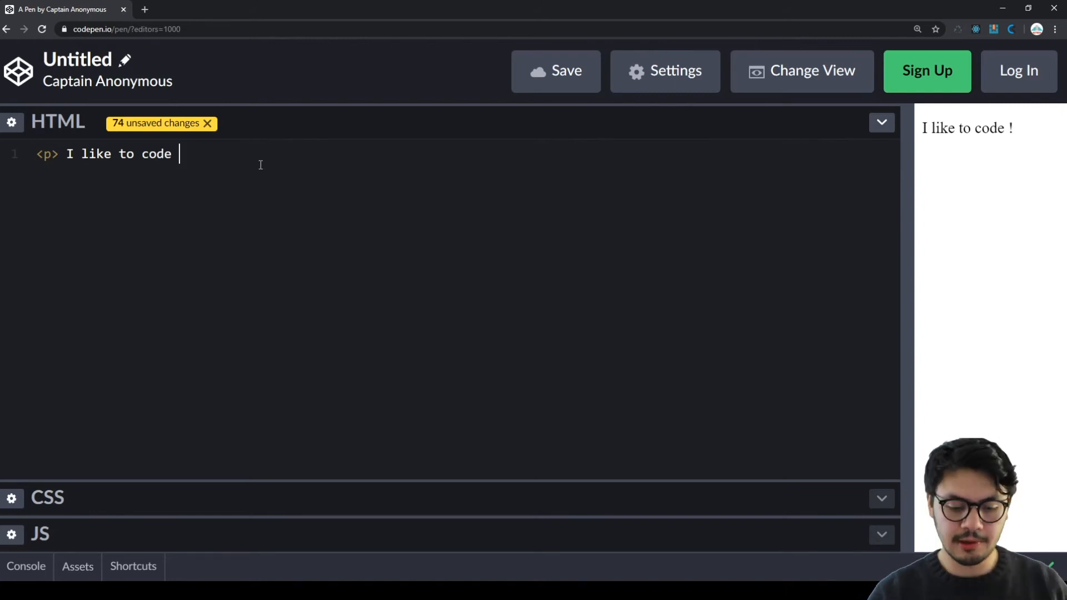
type("<")
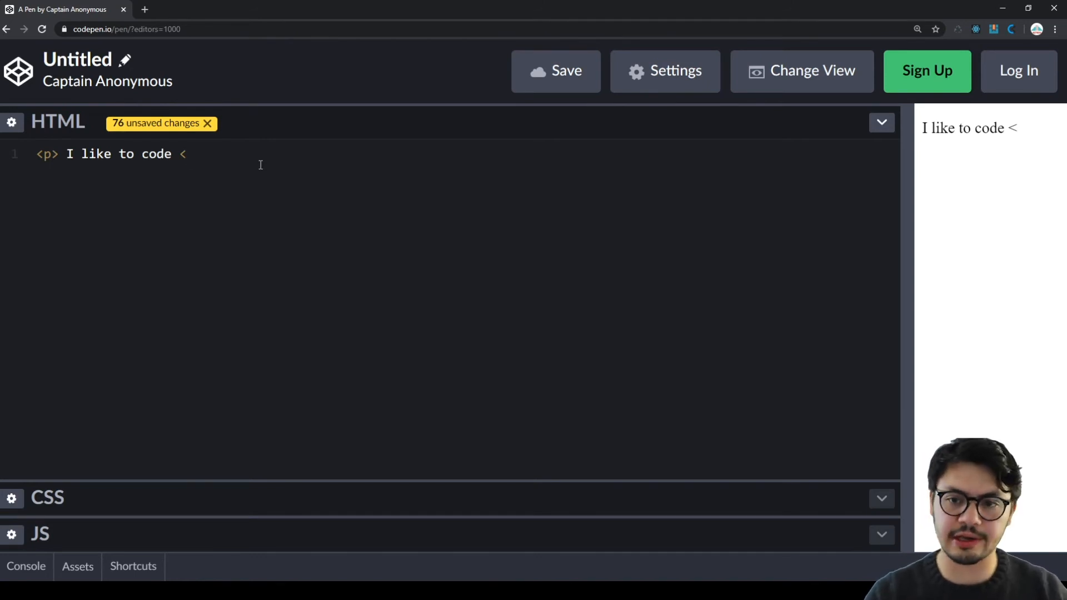
Finish the closing </p> tag, removing the stray ¡HOLA! text typed along the way.
type("/")
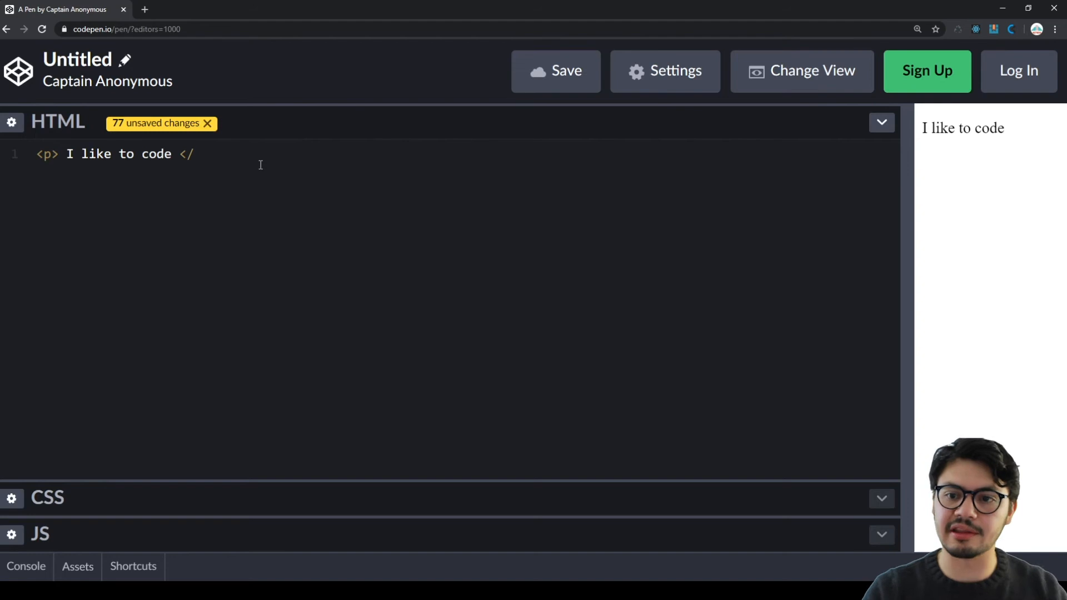
type("p")
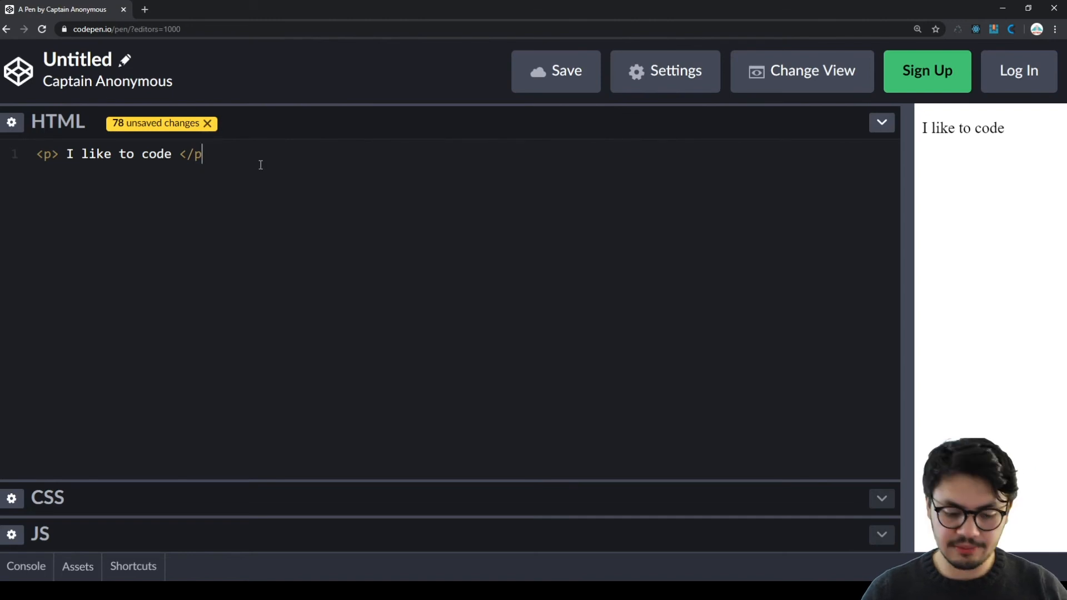
type("¡HOLA!")
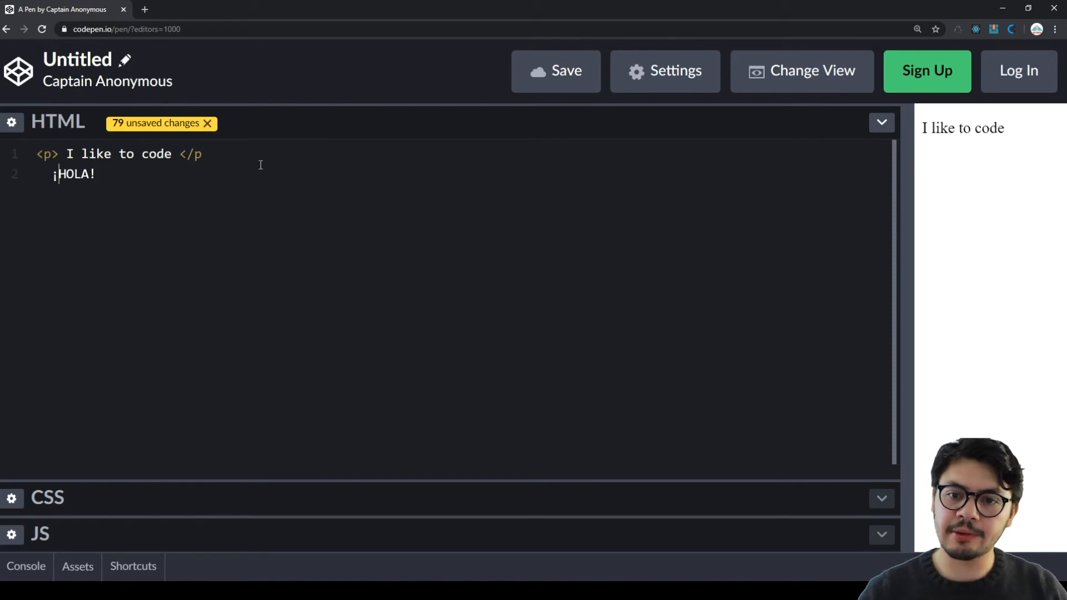
key("Backspace")
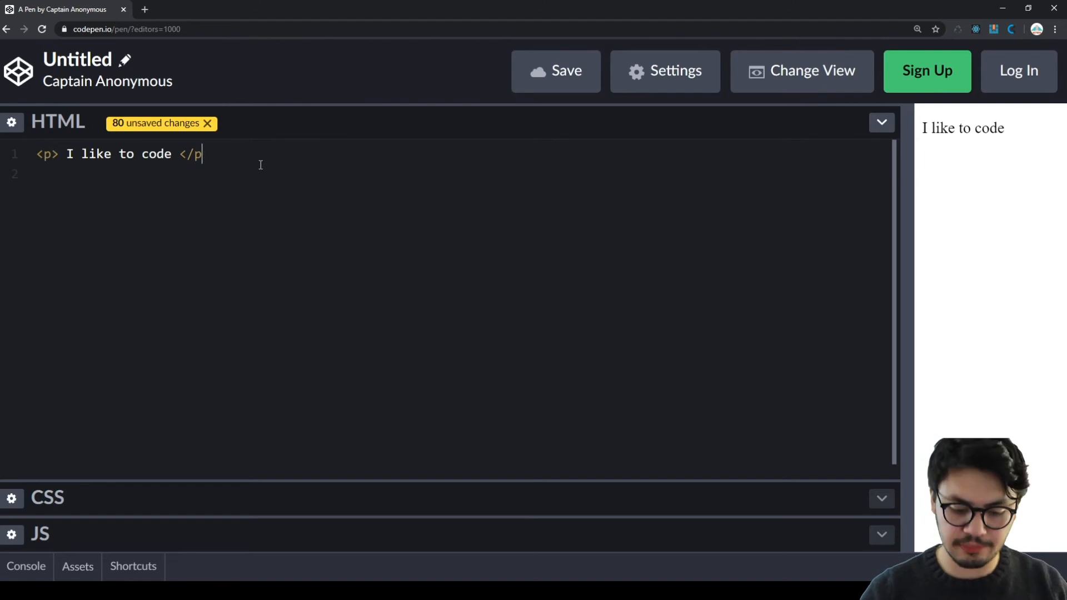
type(">")
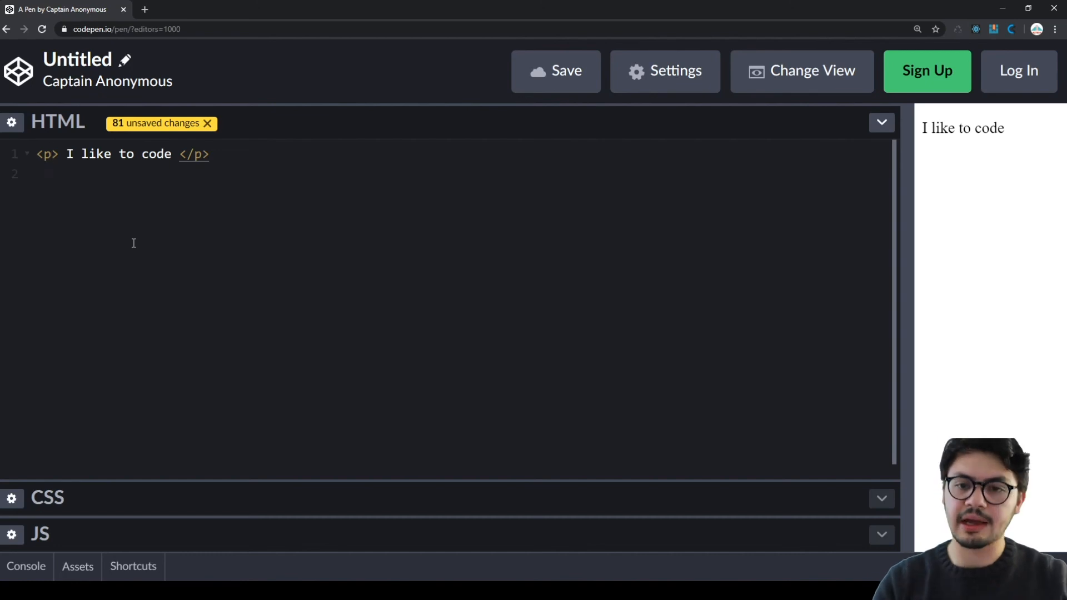
Try renaming the tag to pg, then append .asdf so both tags read p.asdf.
type("g")
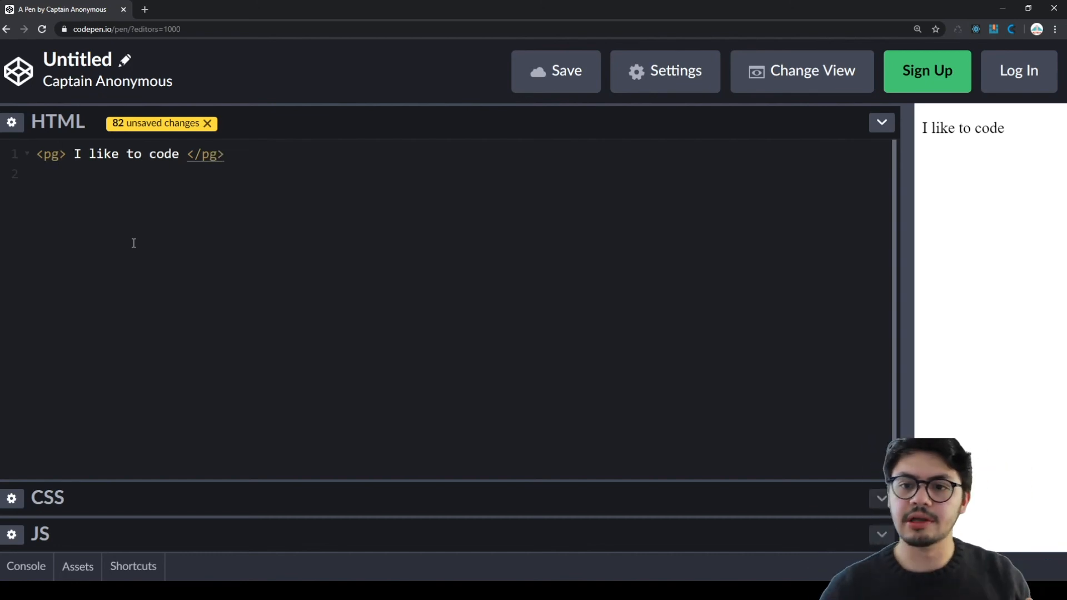
left_click(224, 154)
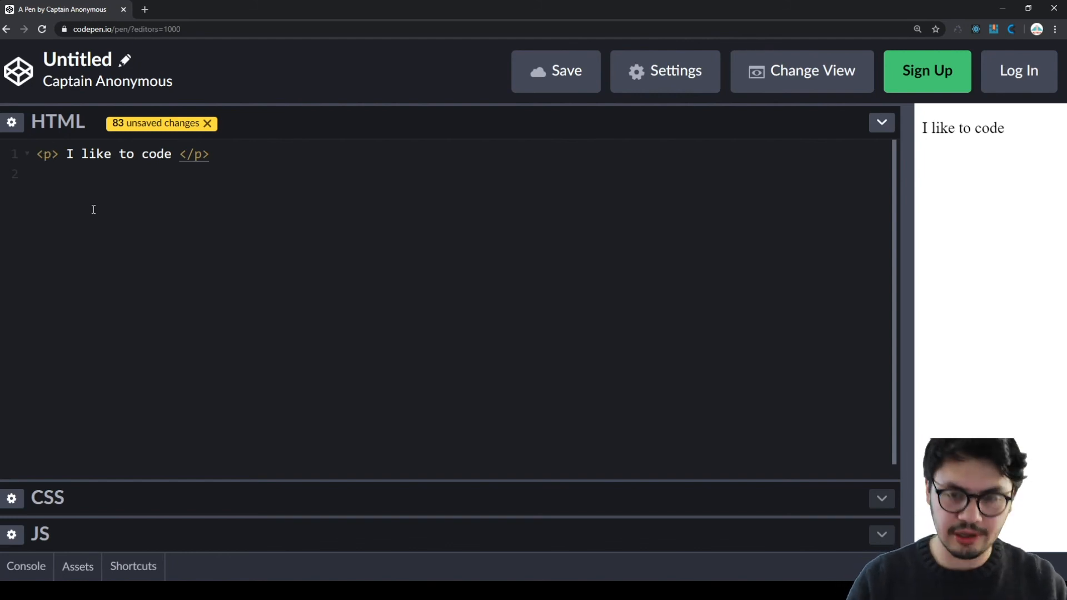
type(".asdf")
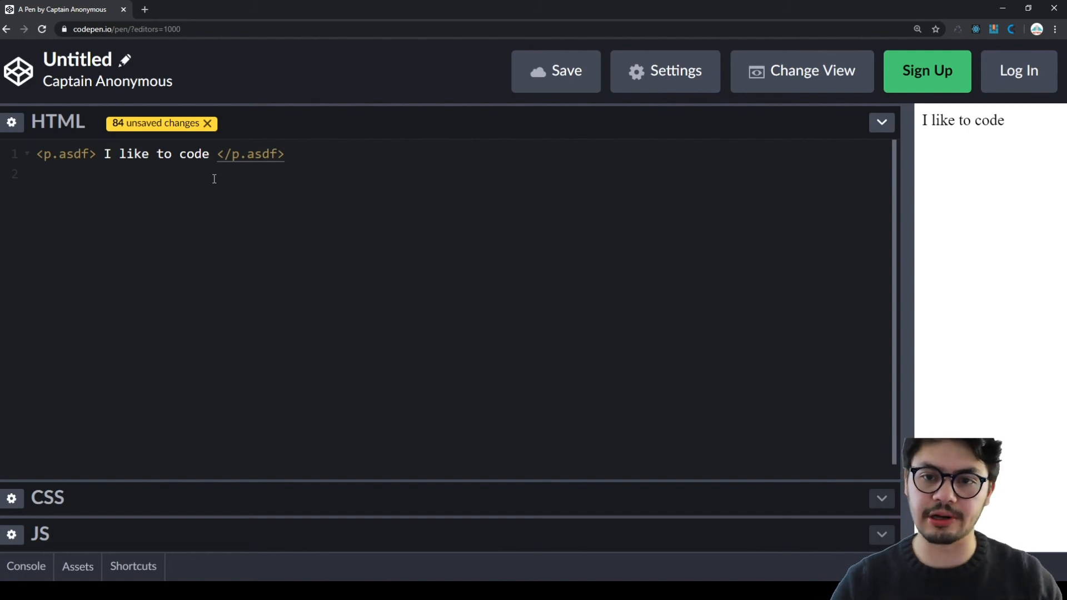
Undo the .asdf rename and retype /p so the paragraph closes with </p> again.
key("Backspace")
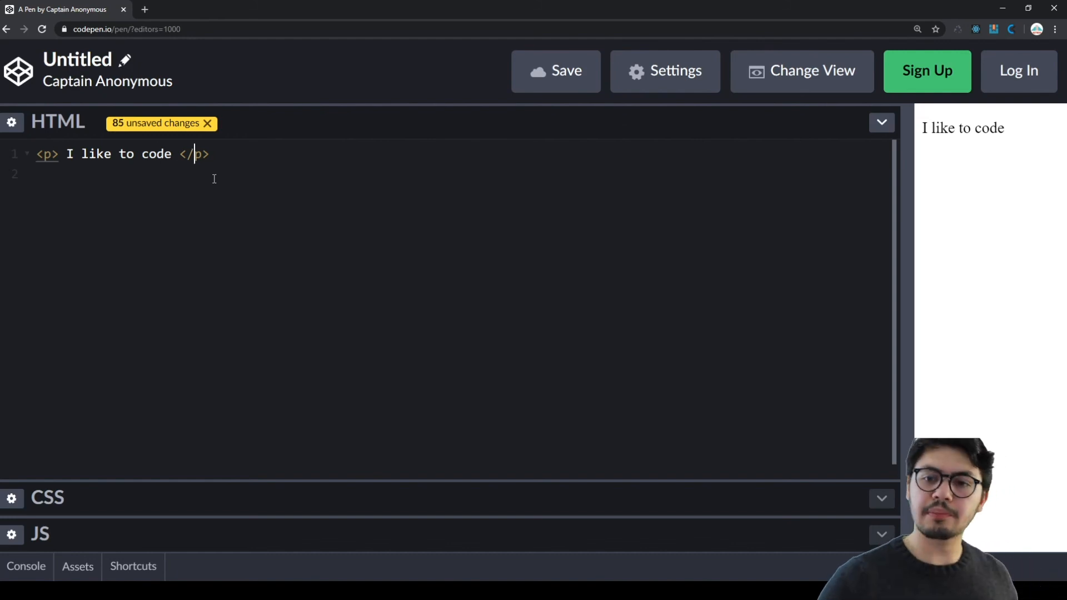
key("Backspace")
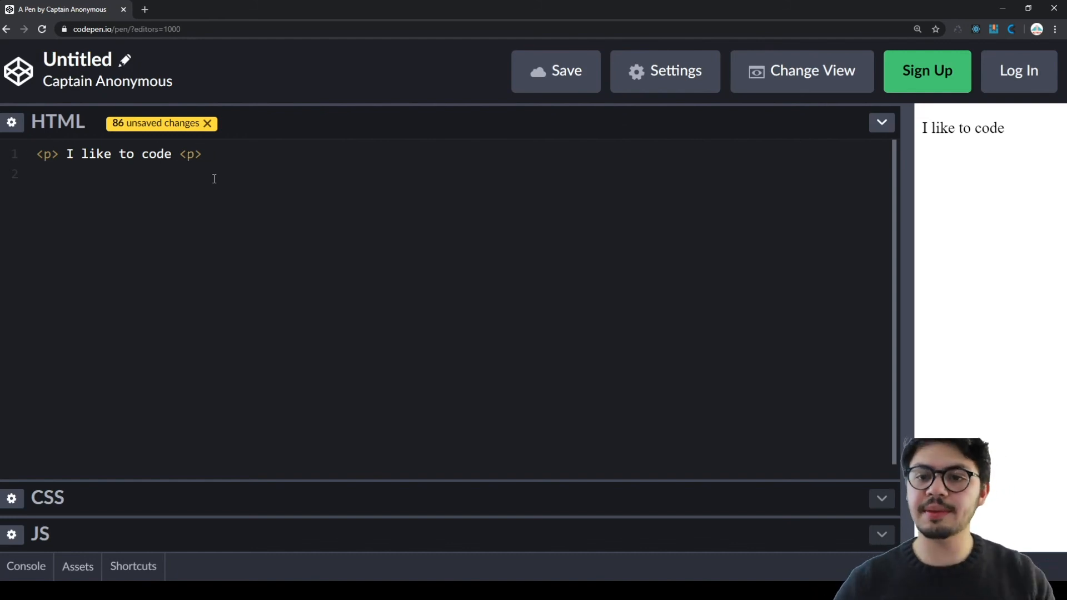
left_click(203, 154)
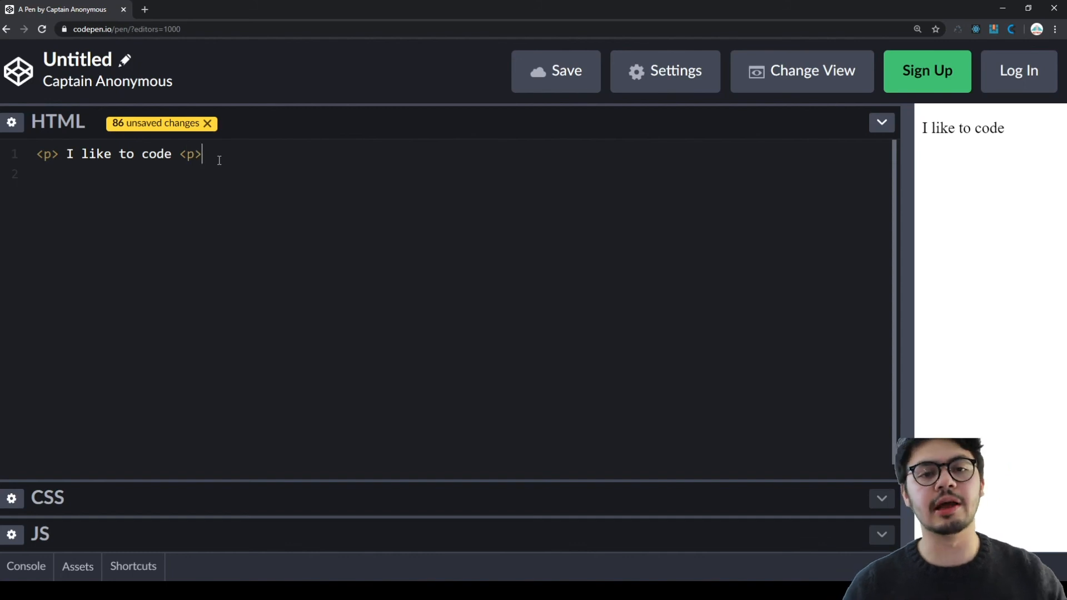
key("Enter")
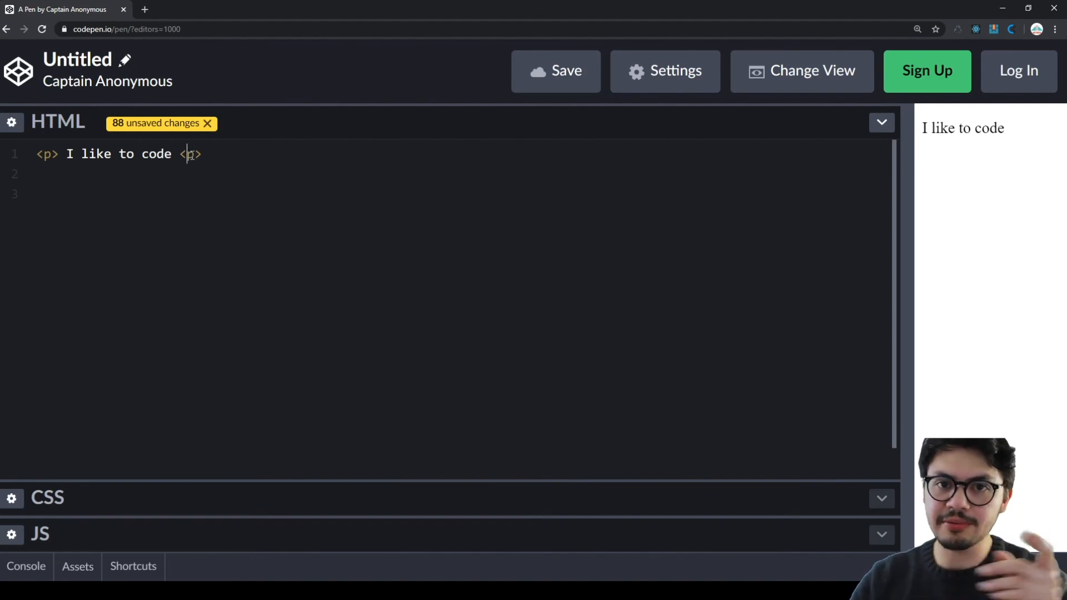
type("/p")
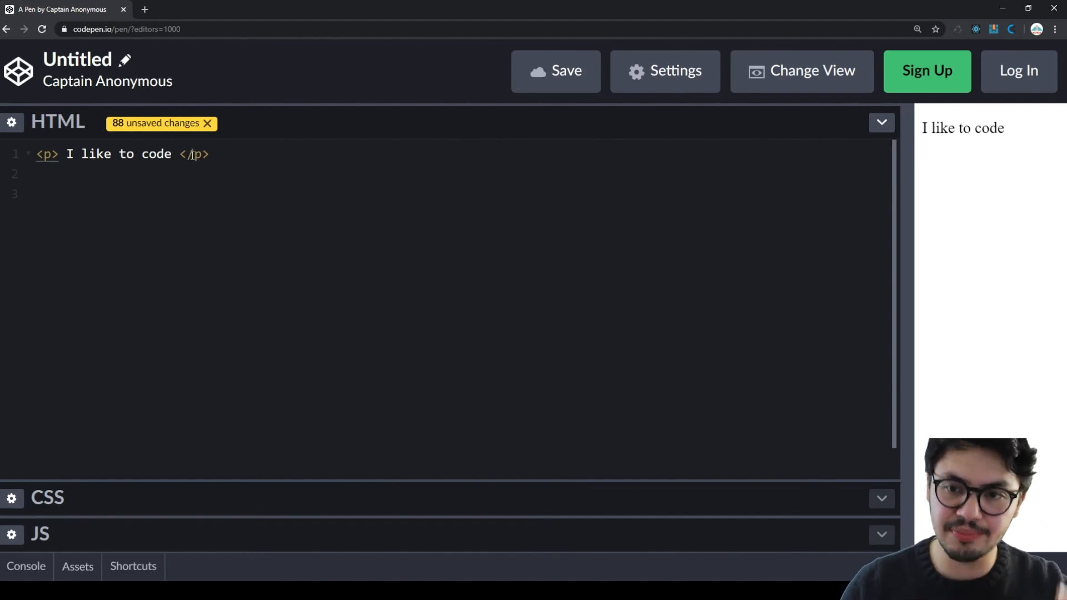
Type a trailing period after the paragraph, then delete it.
key("Backspace")
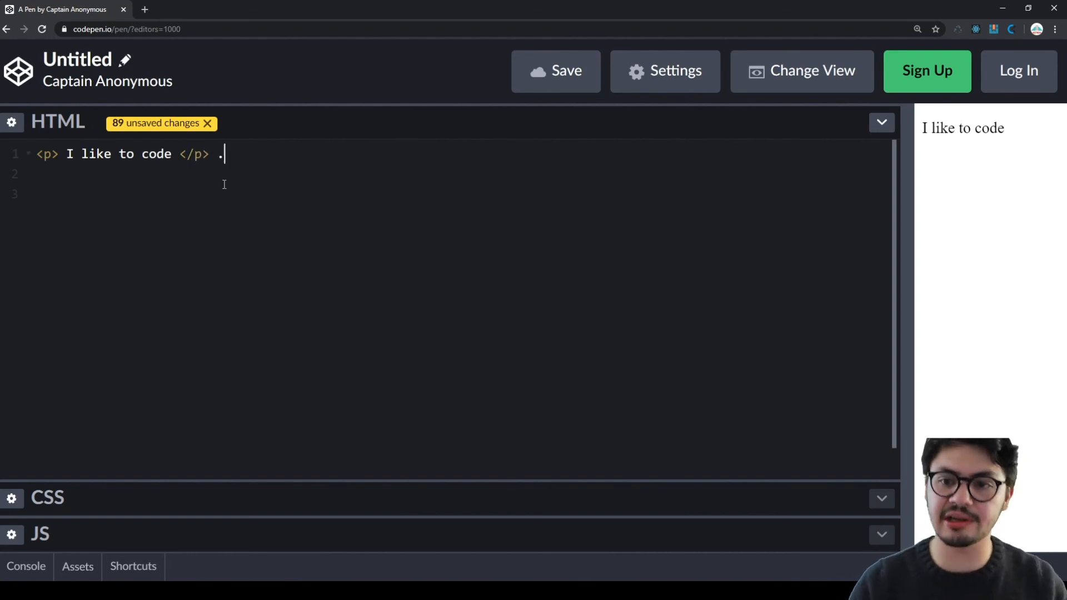
type(".")
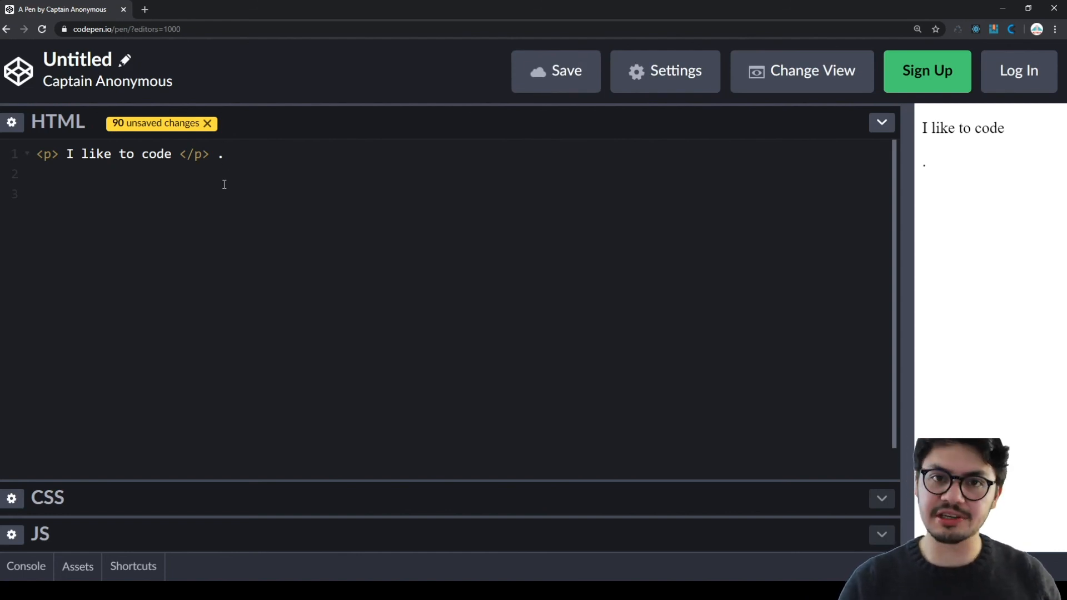
key("Backspace")
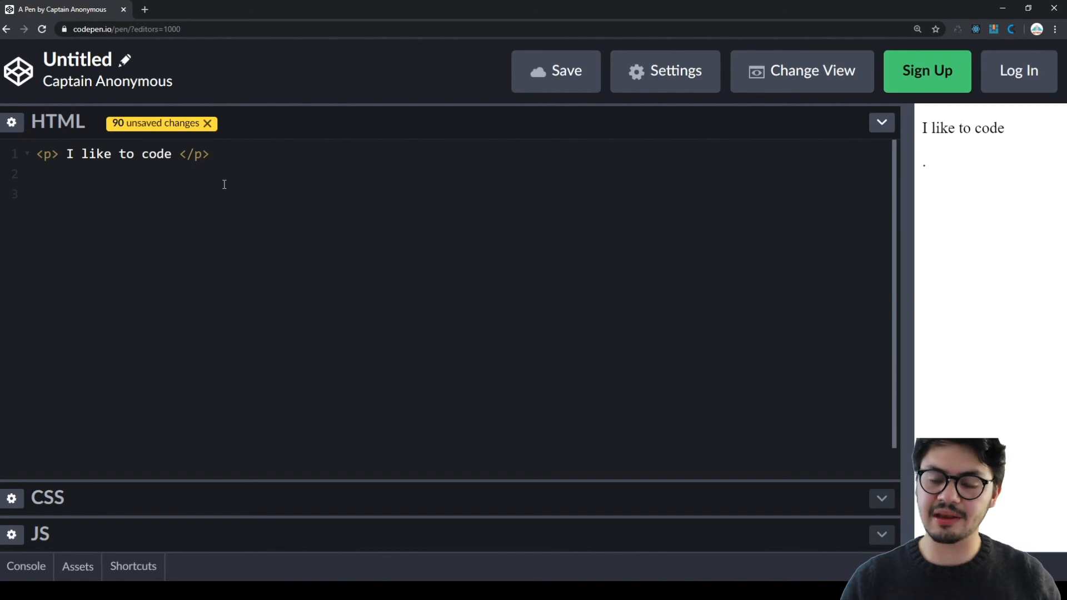